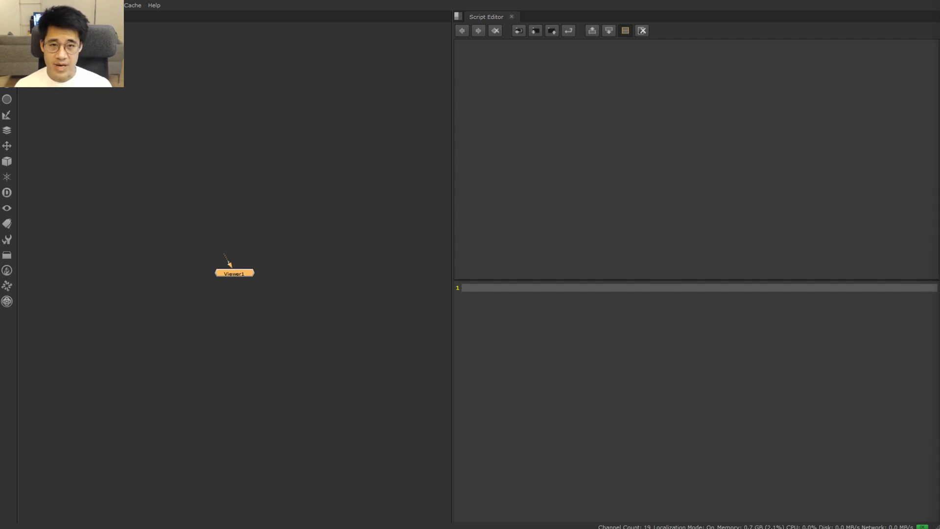
# Write the '# Basic Exceptions/Errors' comment and a 'for x in range(1,10)' loop header without its colon.
pyautogui.write('# Basic Exceptions/Errors')
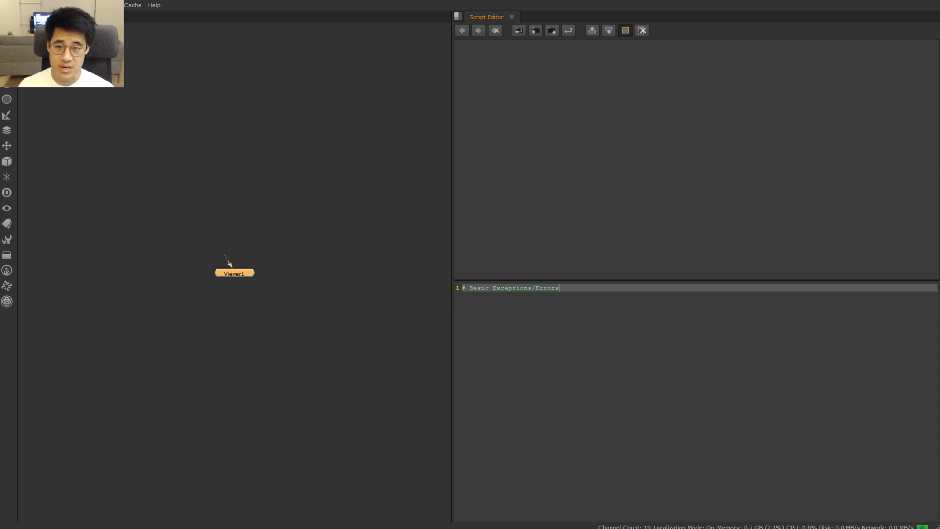
pyautogui.press('Enter')
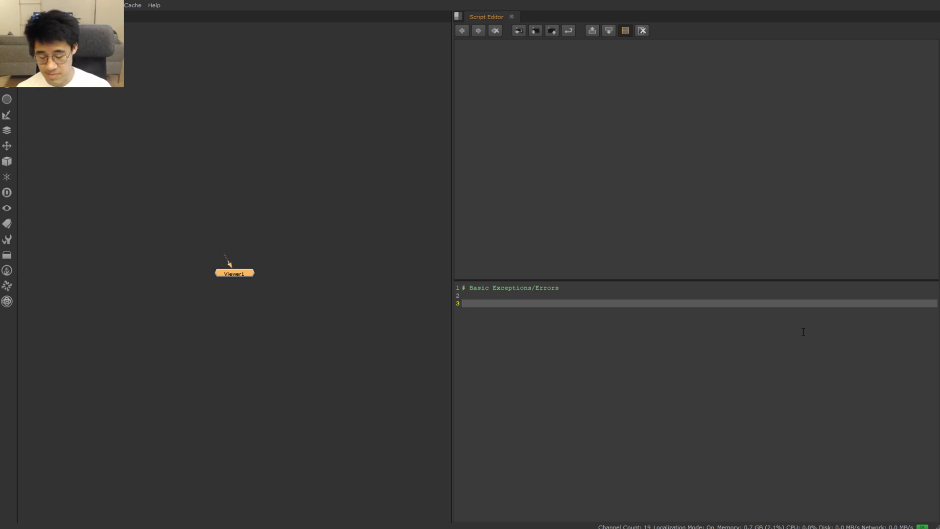
pyautogui.write('for x in ra')
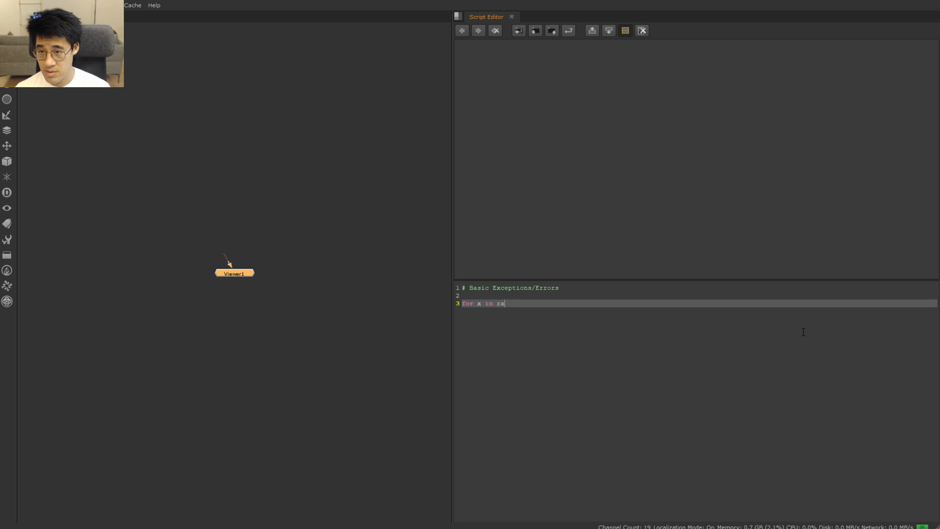
pyautogui.write('nge(1,10)')
pyautogui.write('print(x)')
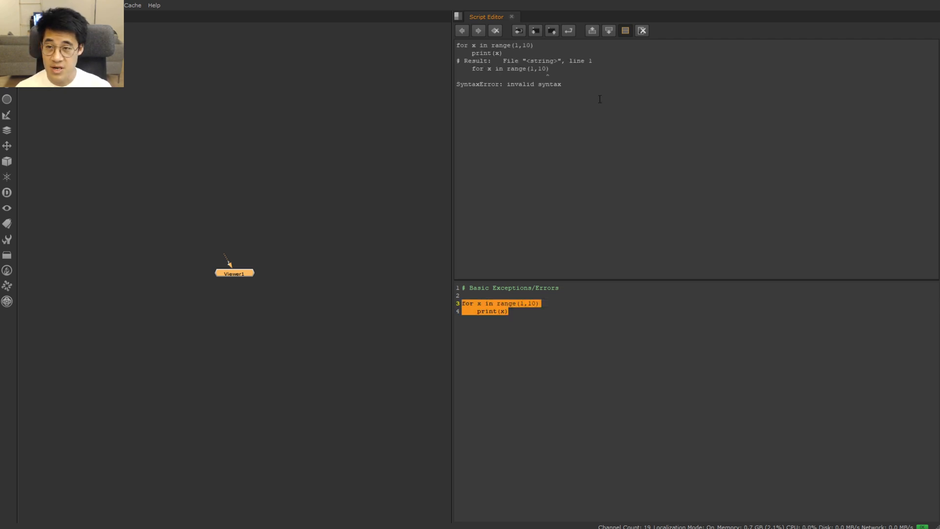
# Misplace a colon inside range(1,10) to get another SyntaxError, then end the header as range(1,10):.
pyautogui.click(593, 295)
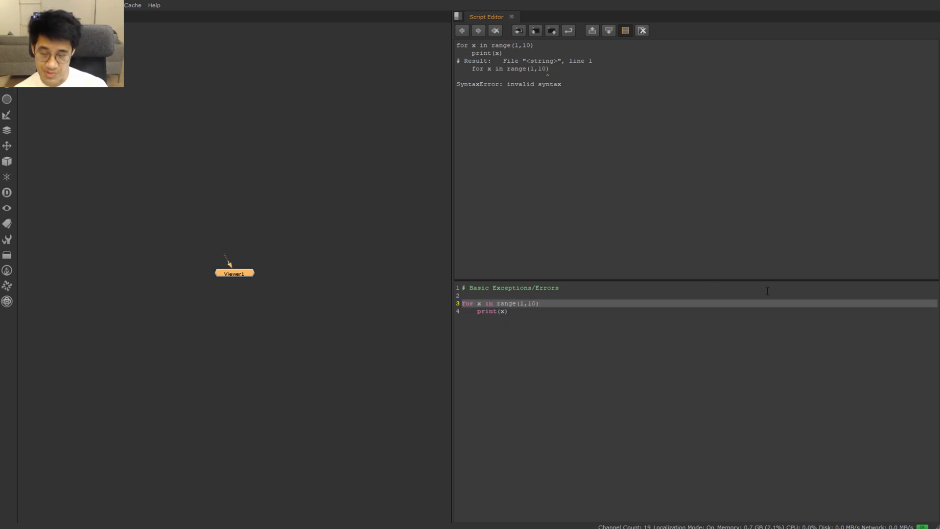
pyautogui.write(':')
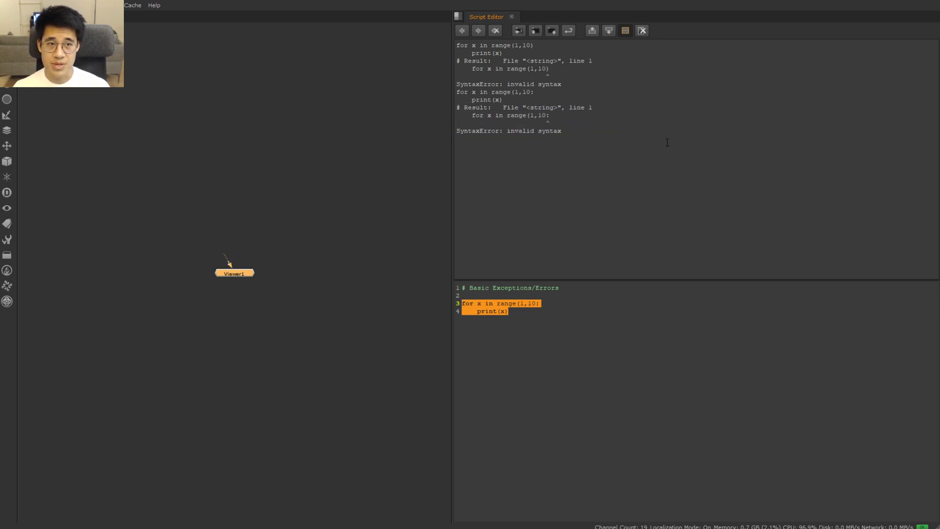
pyautogui.moveTo(658, 124)
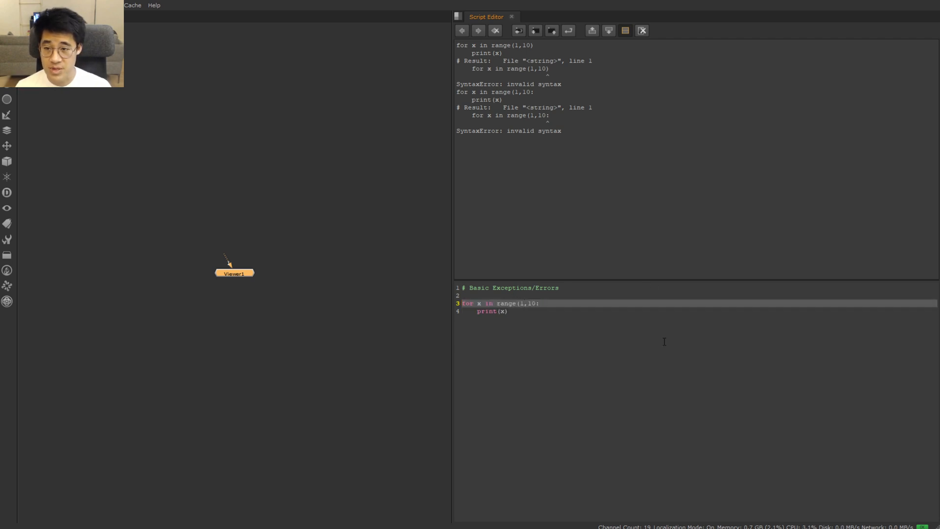
pyautogui.write(':')
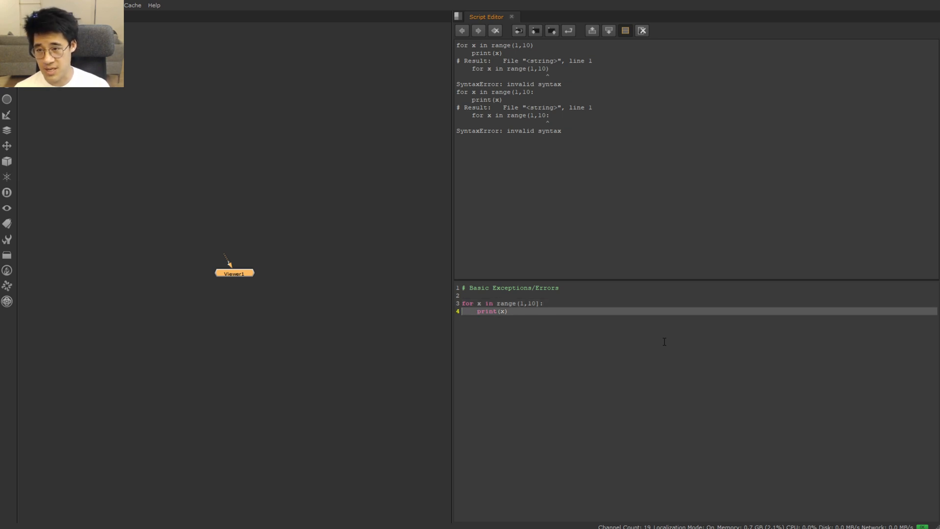
# Add a nested 'for y in range(1,10): print(y)' loop and run the selected code.
pyautogui.write('for y')
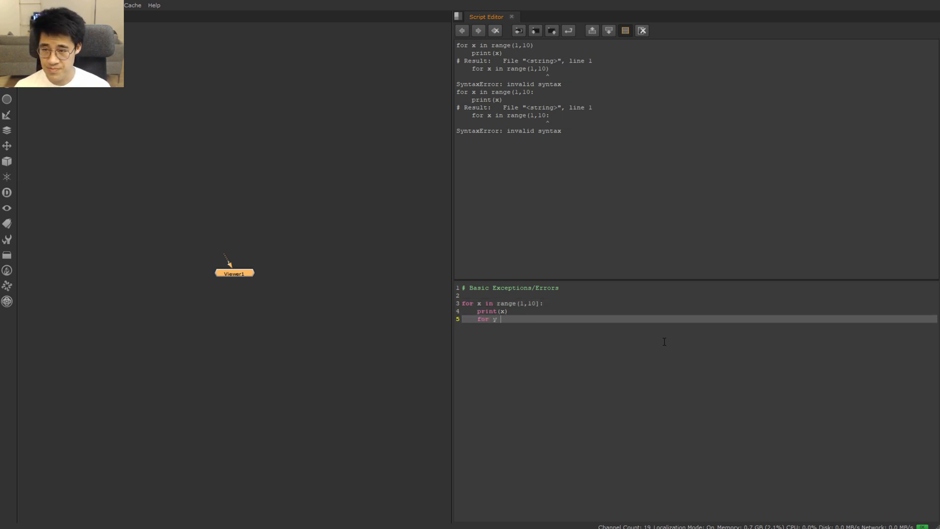
pyautogui.write('in r')
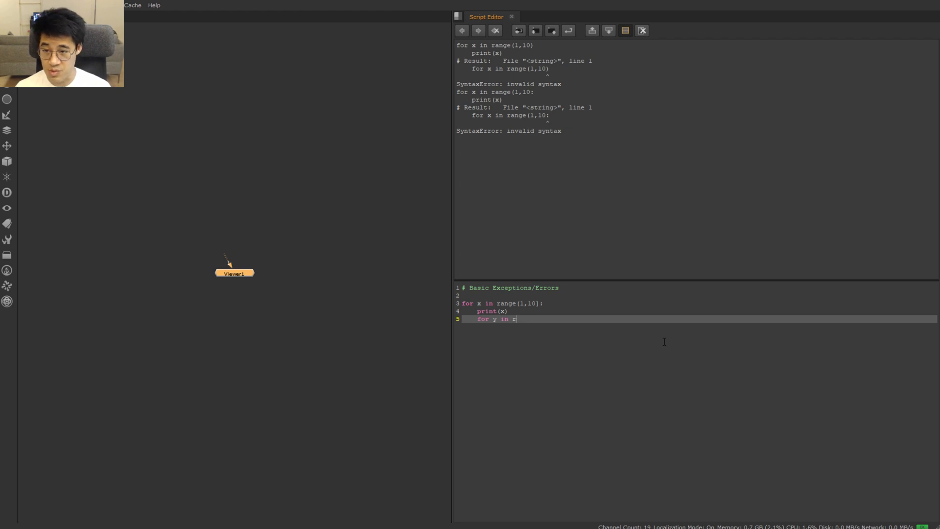
pyautogui.write('ange(i')
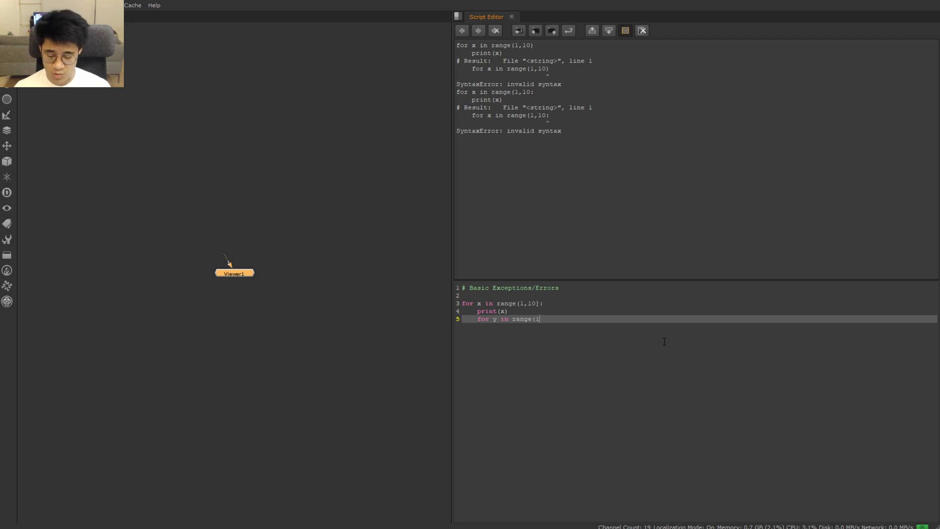
pyautogui.write('1,10):')
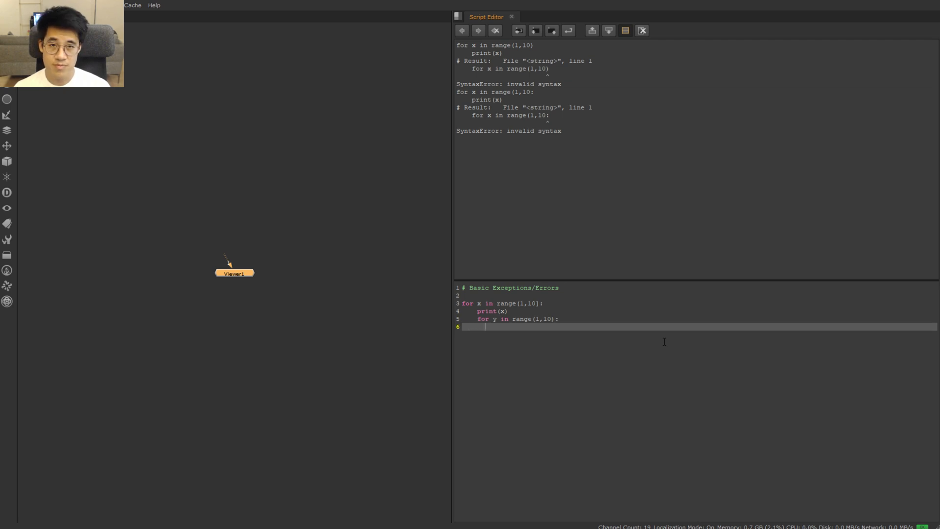
pyautogui.write('print(')
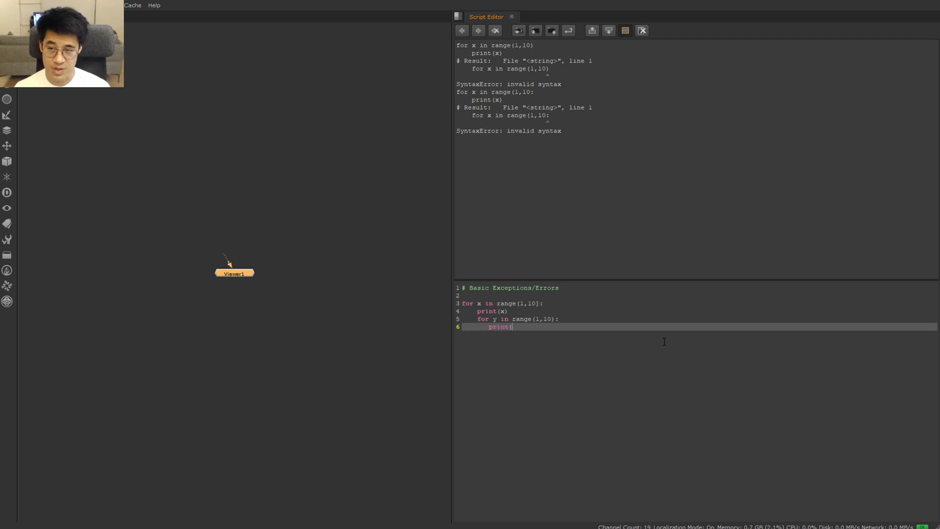
pyautogui.write('y)')
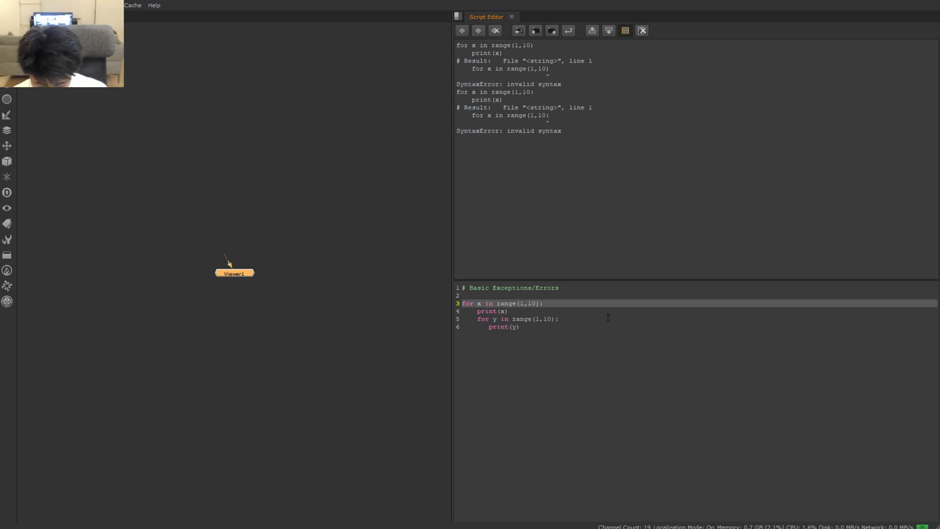
pyautogui.moveTo(462, 302); pyautogui.dragTo(520, 327)
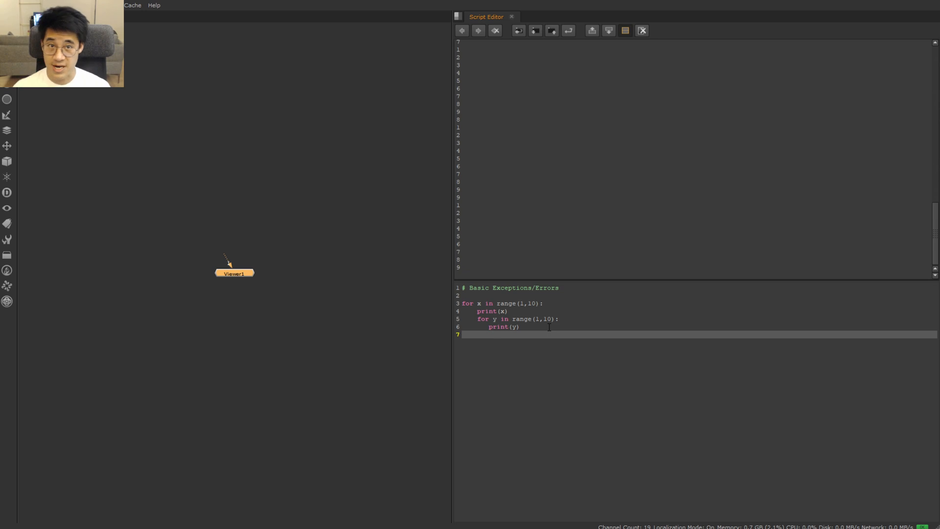
# Add an over-indented print(x) line that raises an IndentationError when run.
pyautogui.write('print(x)')
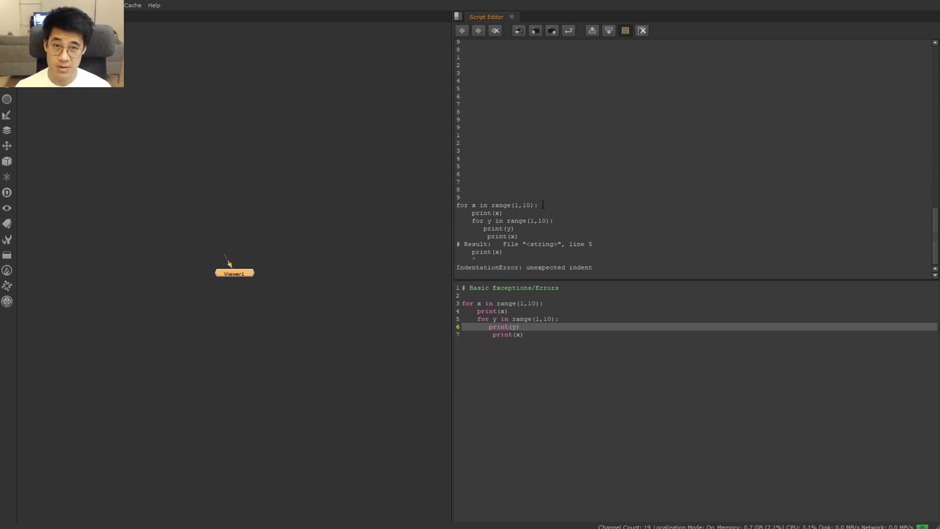
# Clear the output history and delete the loop code from the editor.
pyautogui.click(641, 30)
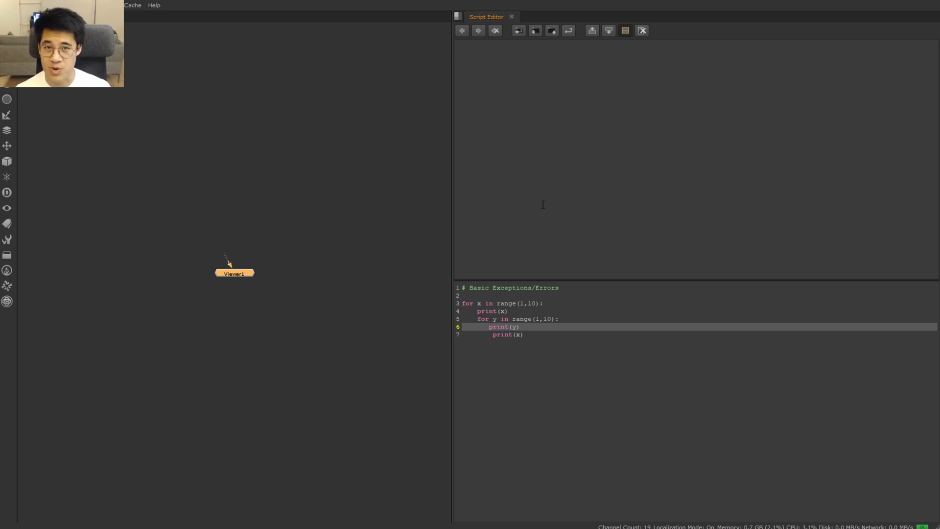
pyautogui.moveTo(465, 303); pyautogui.dragTo(522, 334)
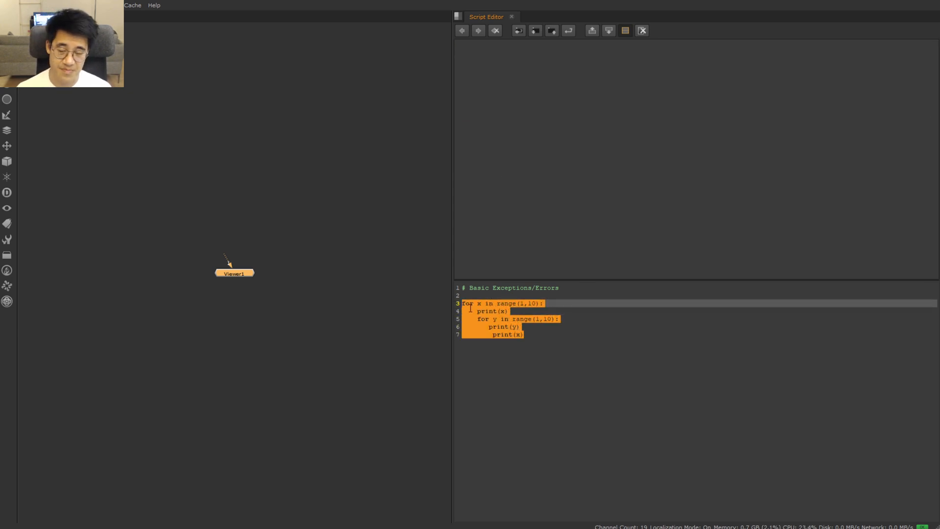
pyautogui.press('Delete')
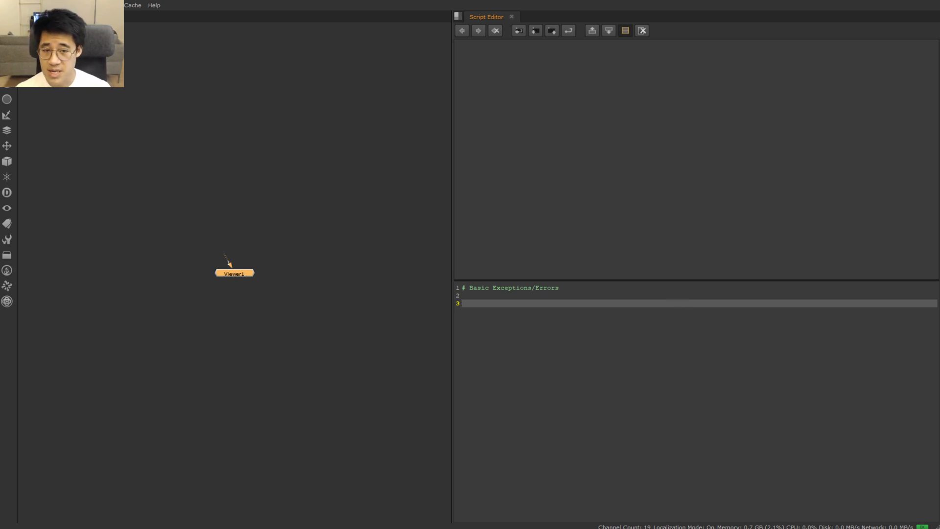
# Write comments '# IndexError, KeyError' and 'SyntaxError: for when you have written bad/broken code'.
pyautogui.write('#')
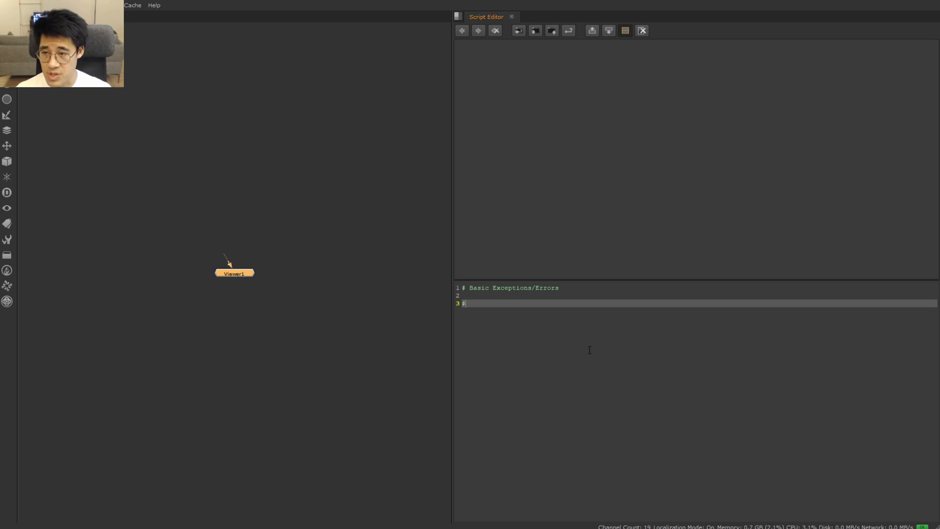
pyautogui.write('IndexEDrror')
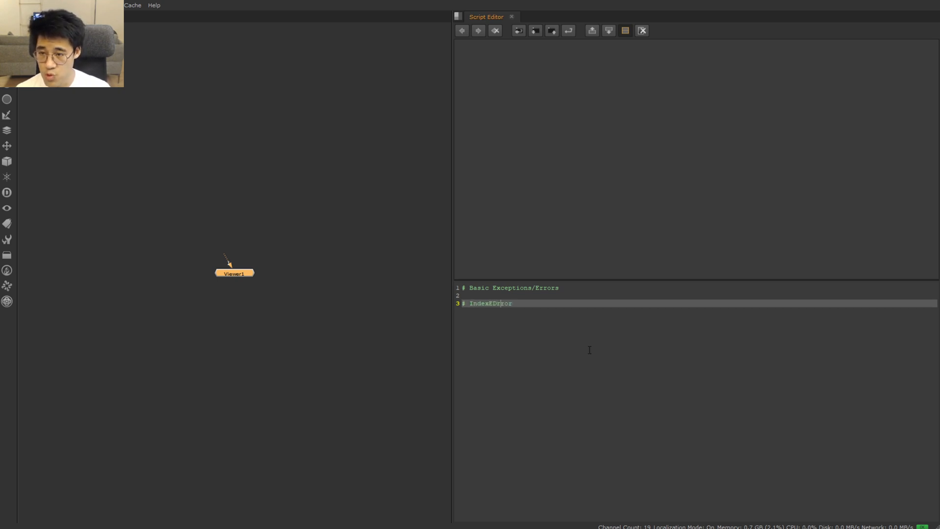
pyautogui.write(', Ke')
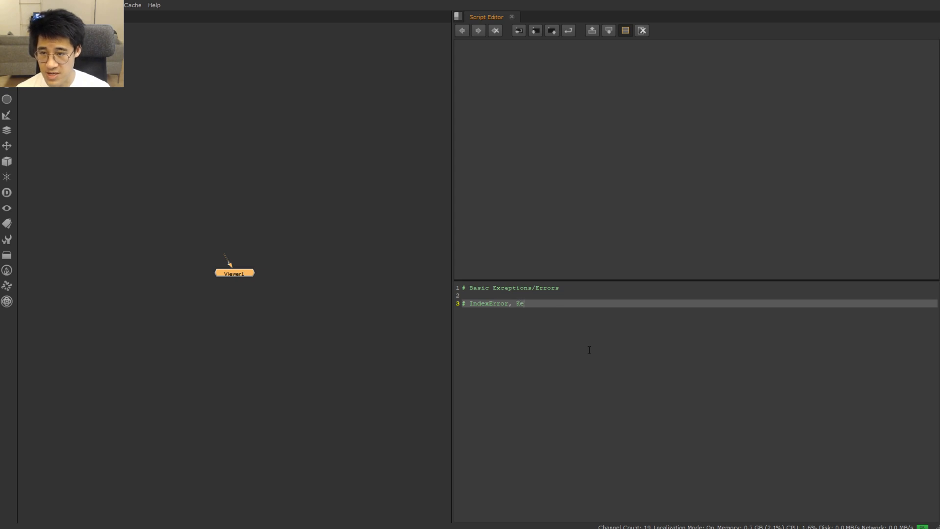
pyautogui.write('yError')
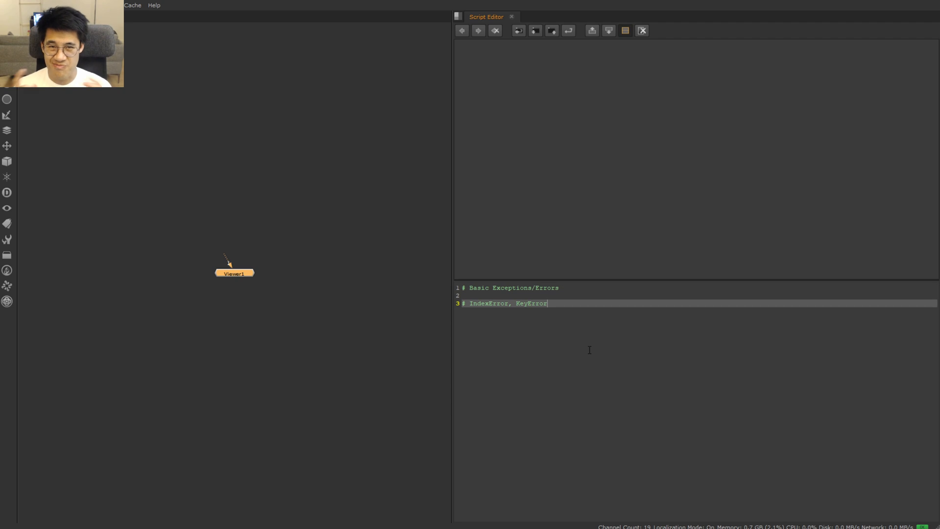
pyautogui.press('Enter')
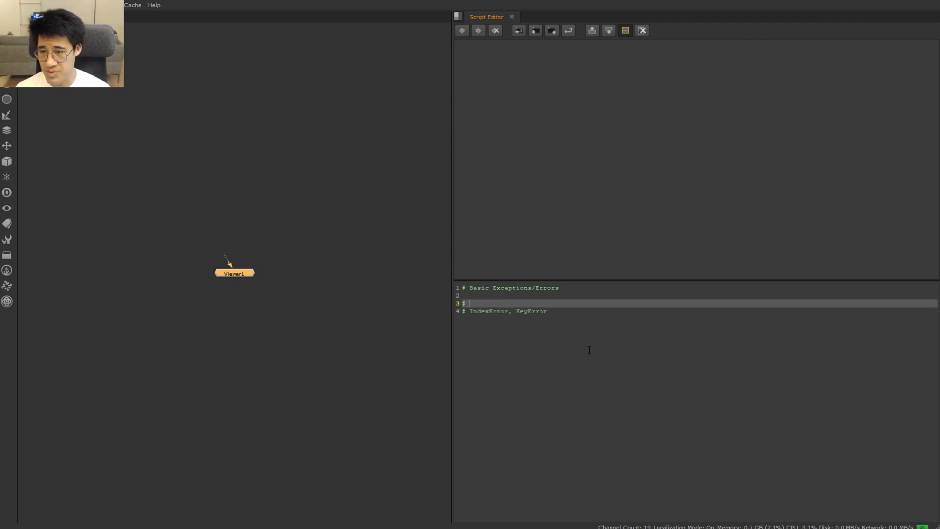
pyautogui.write('SyntaxError')
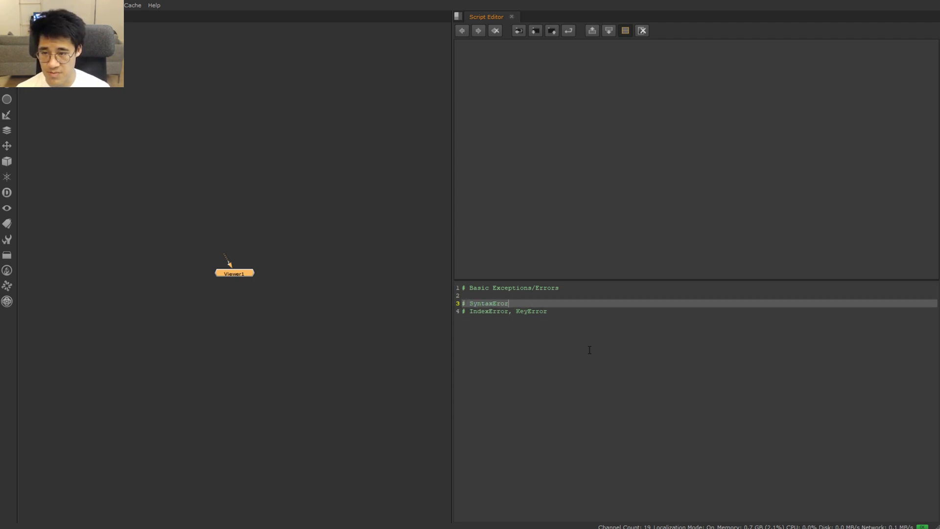
pyautogui.write('r')
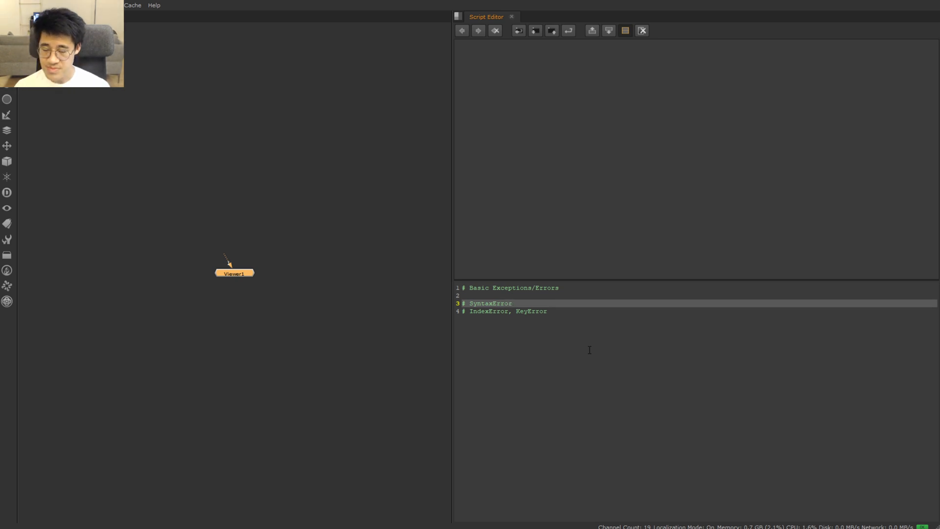
pyautogui.write(': for when you have written b')
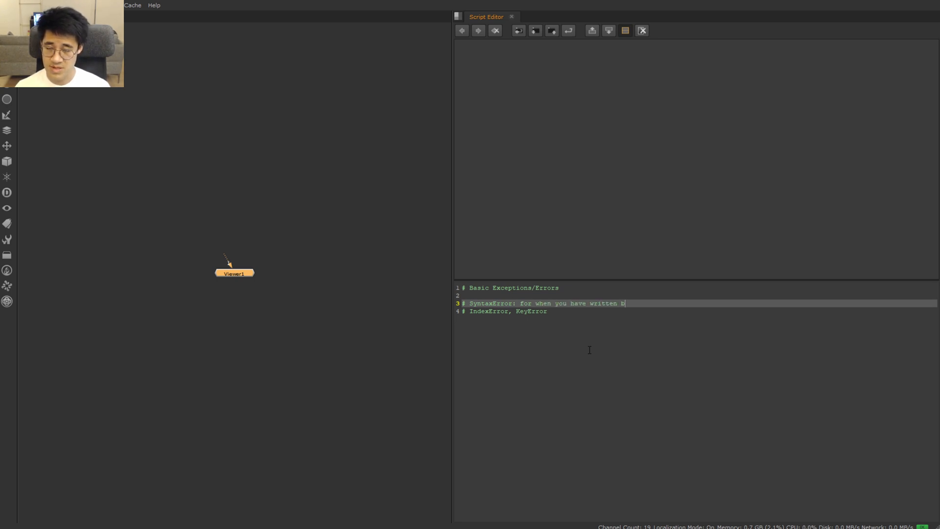
pyautogui.write('ad/broken c')
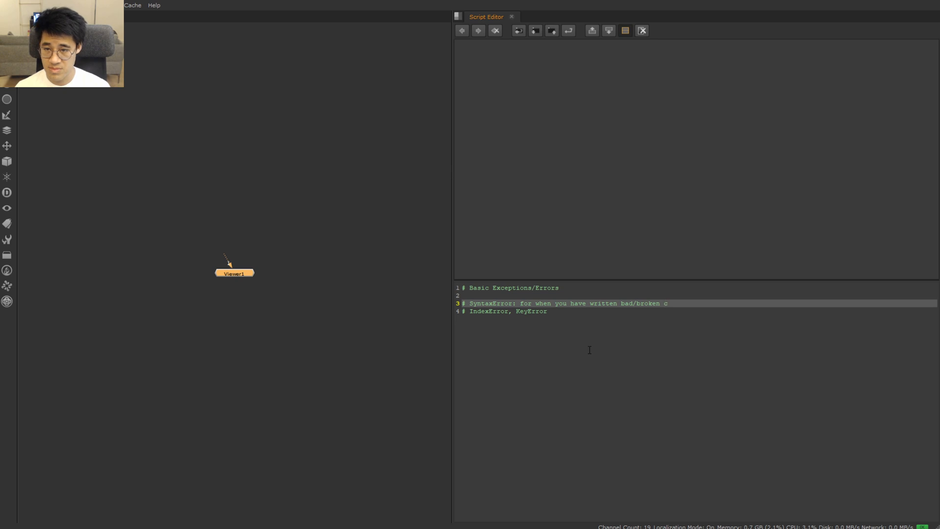
pyautogui.write('ode')
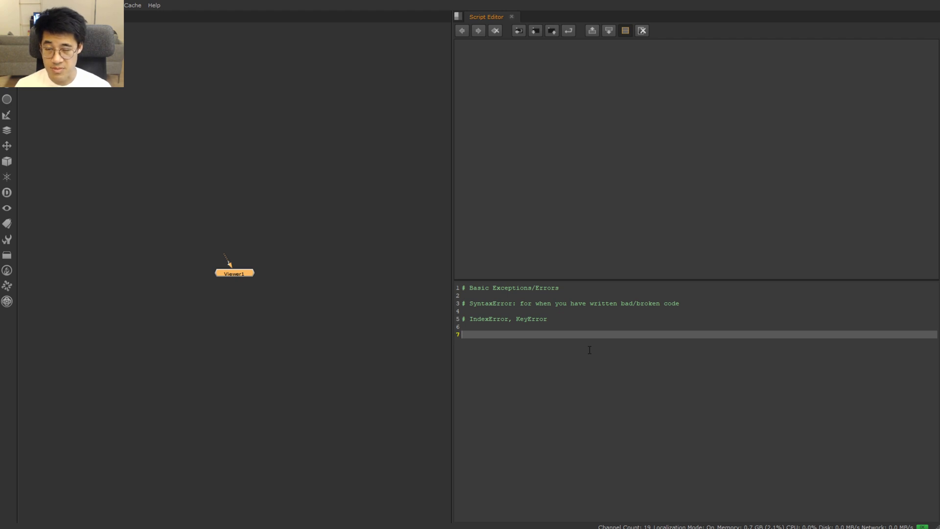
# Define cheese = ['blue','soft','hard','stinky'] and run the line.
pyautogui.write('cheese')
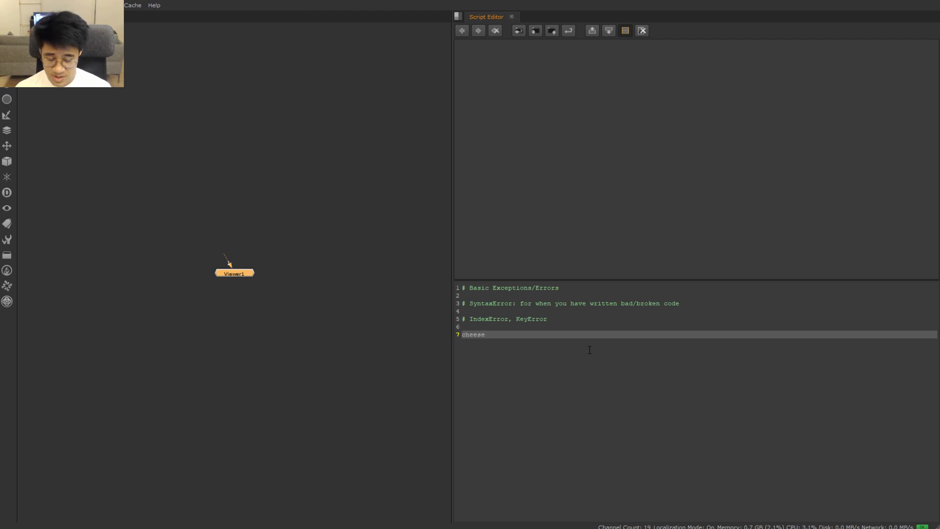
pyautogui.write("= ['")
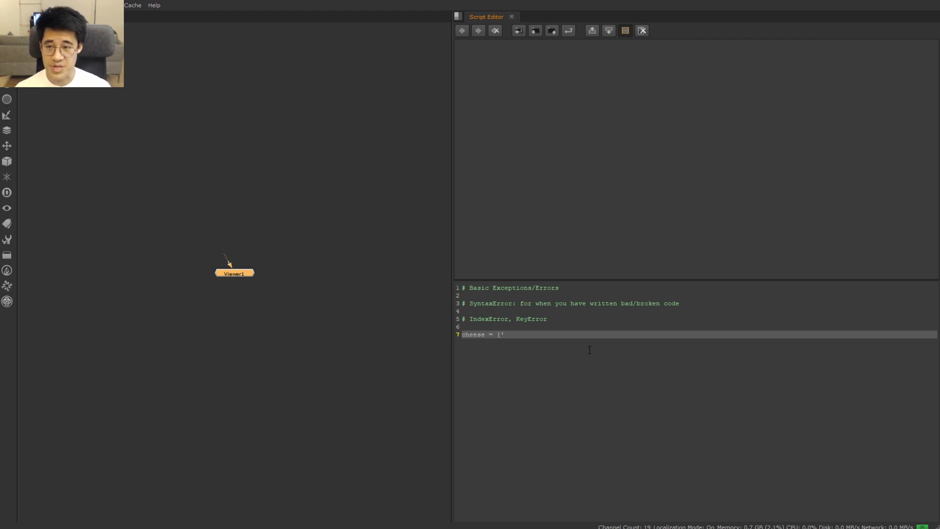
pyautogui.write('blu')
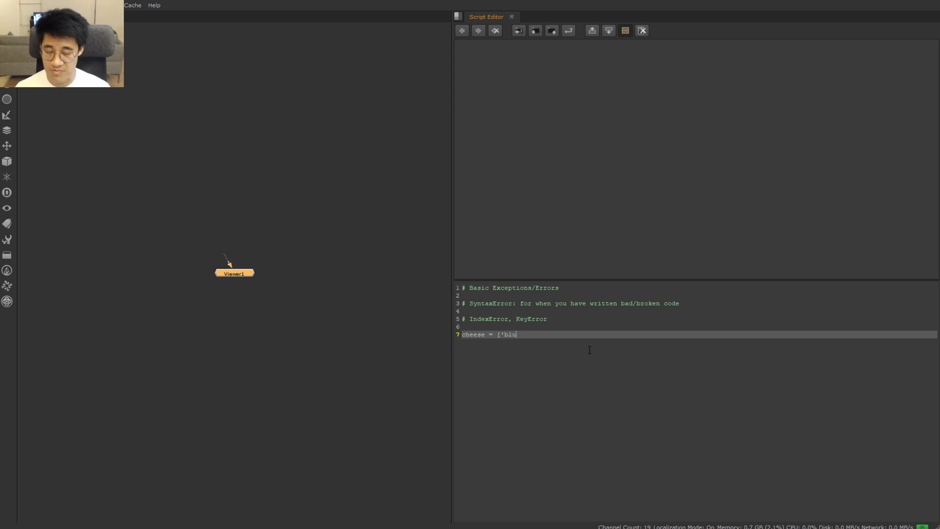
pyautogui.write("e','sof")
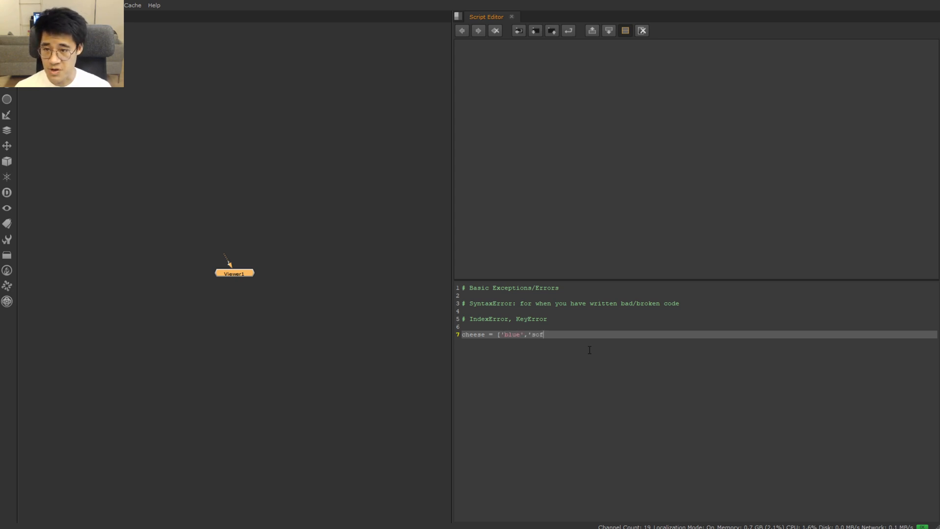
pyautogui.write("t', 'hard']")
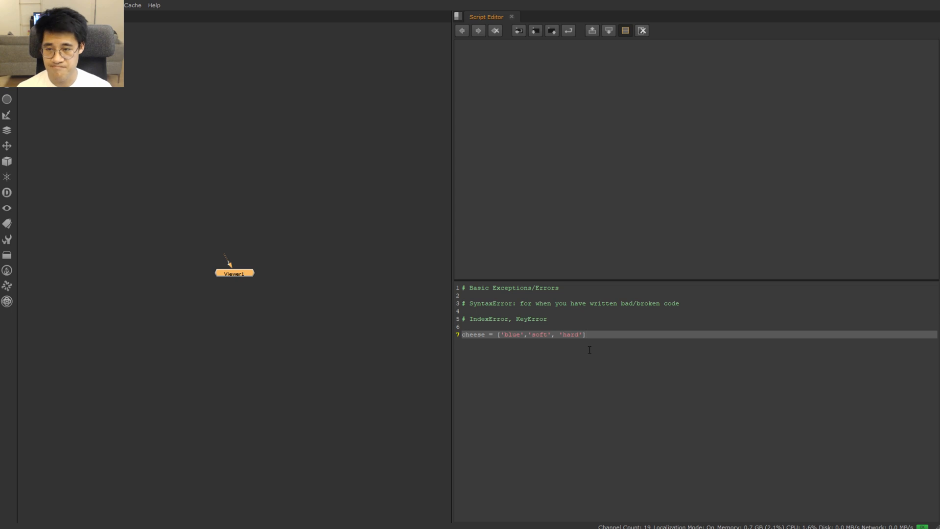
pyautogui.write(", 'stinky")
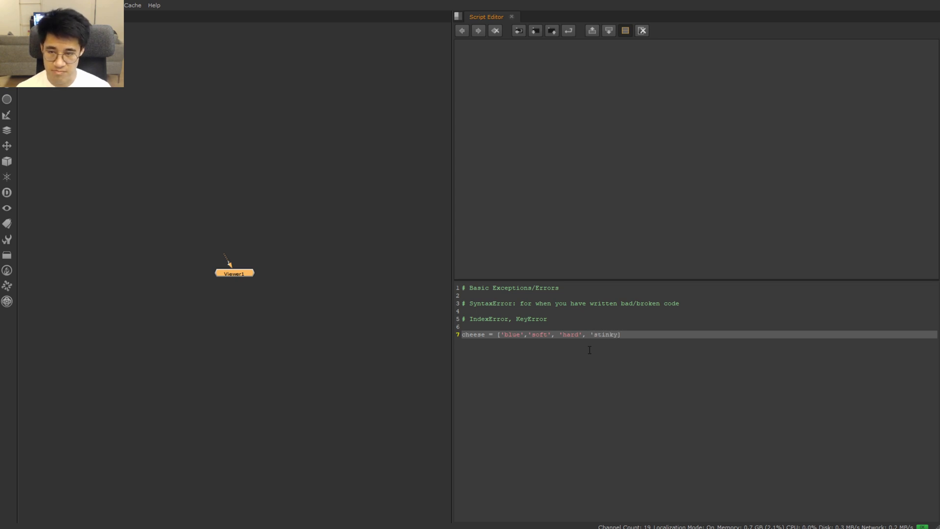
pyautogui.tripleClick(539, 335)
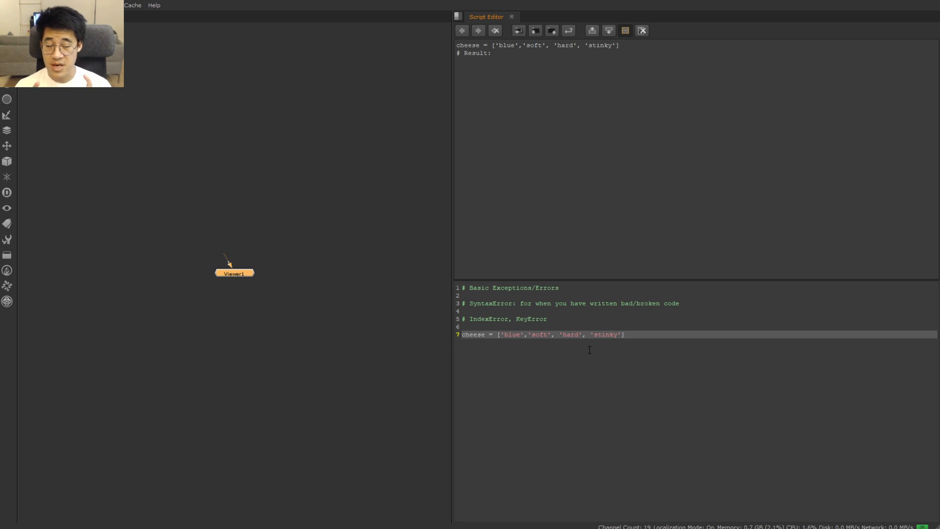
# Run cheese[0] and cheese[-1] lookups returning 'blue' and 'stinky'.
pyautogui.write('cheese[0')
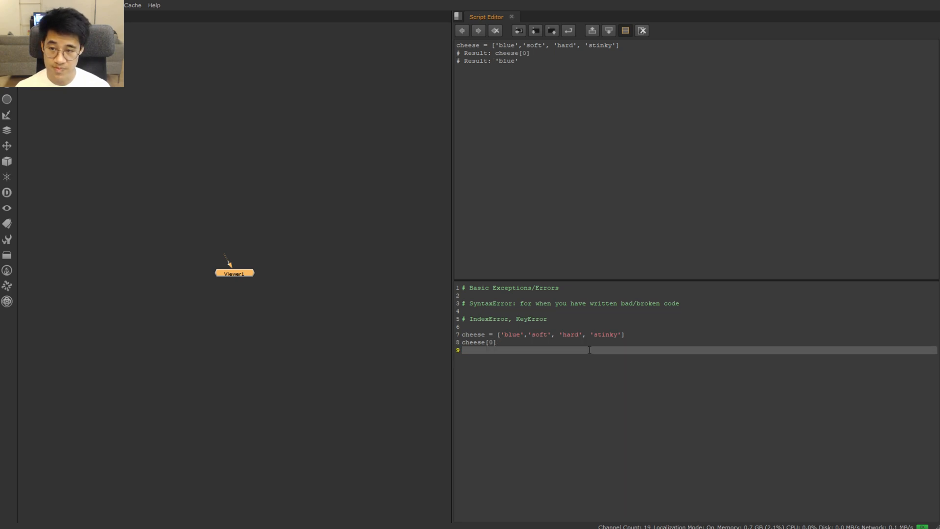
pyautogui.write('cheese[-1]')
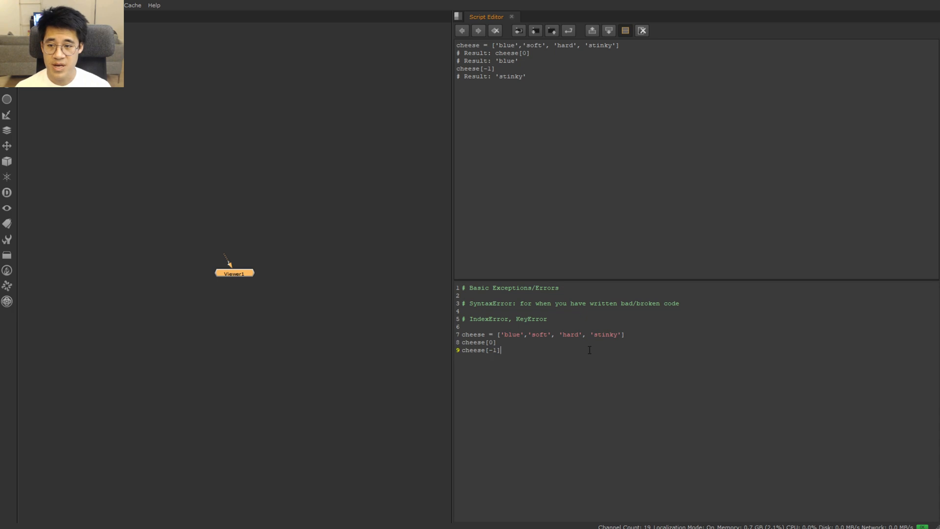
pyautogui.write('cheese[-1]')
pyautogui.write('cheese[10]')
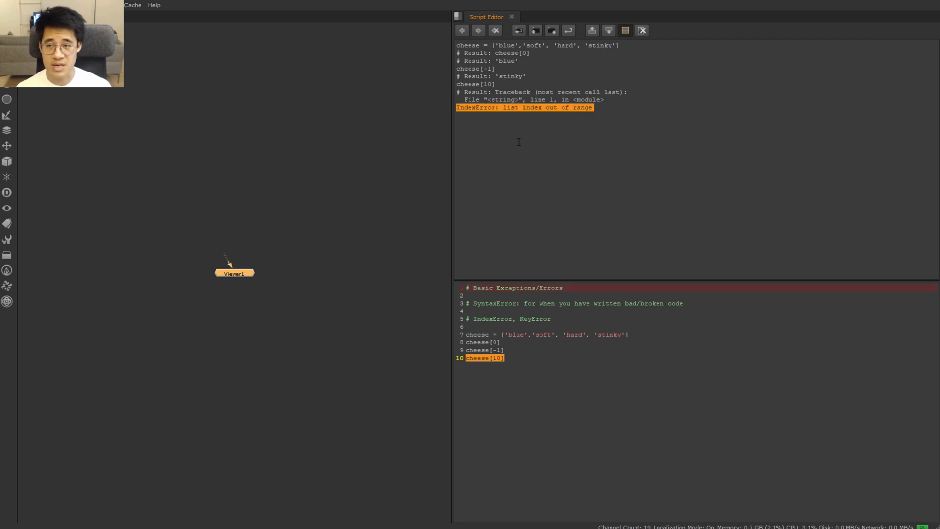
pyautogui.moveTo(561, 129)
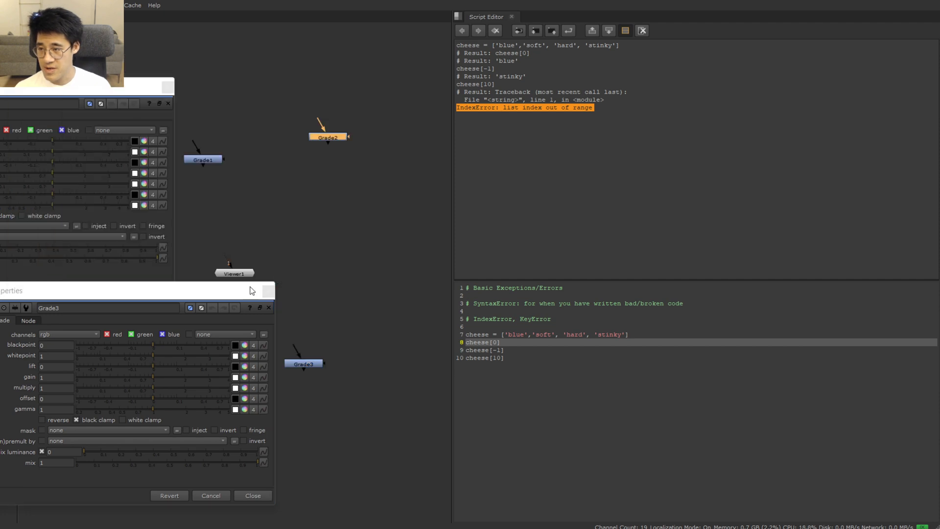
# Close the Grade properties and run nuke.selectedNodes()[4] and cheese[-10] to raise IndexErrors.
pyautogui.click(253, 496)
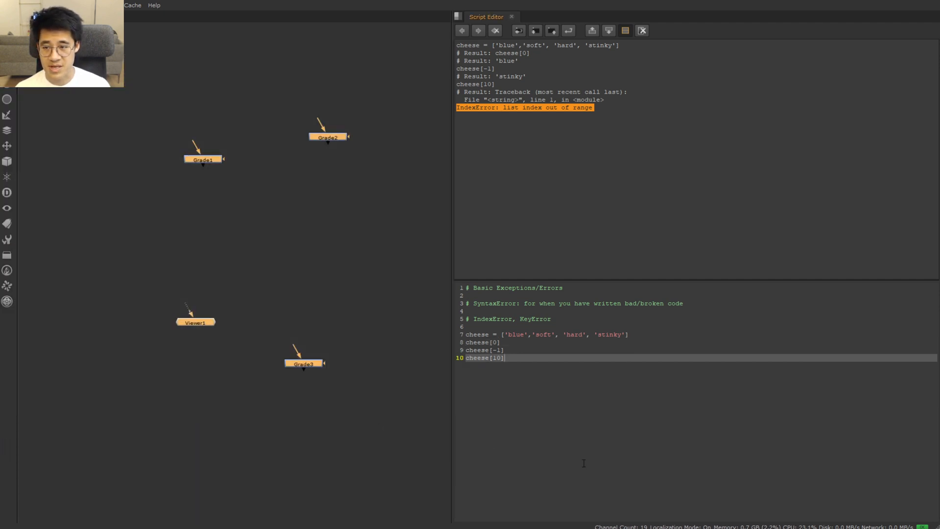
pyautogui.write('nuke.sle')
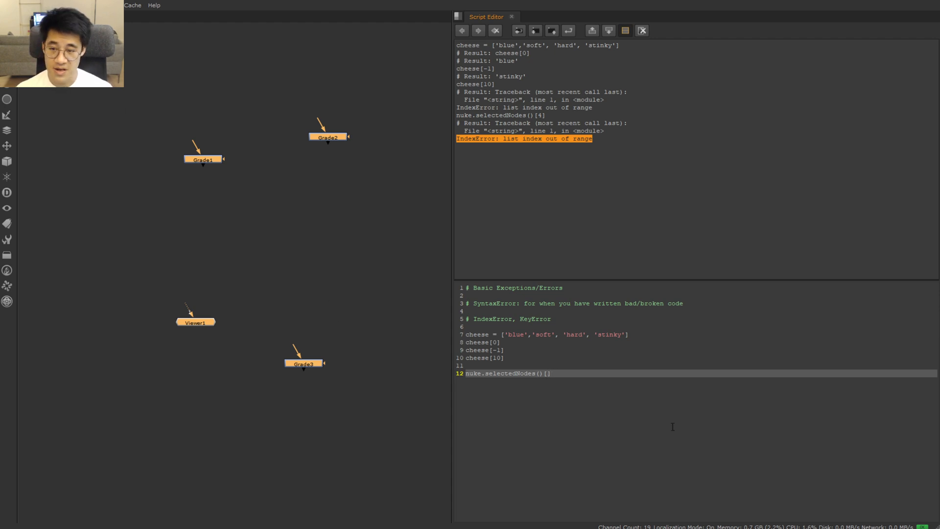
pyautogui.write('3')
pyautogui.click(489, 358)
pyautogui.write('-')
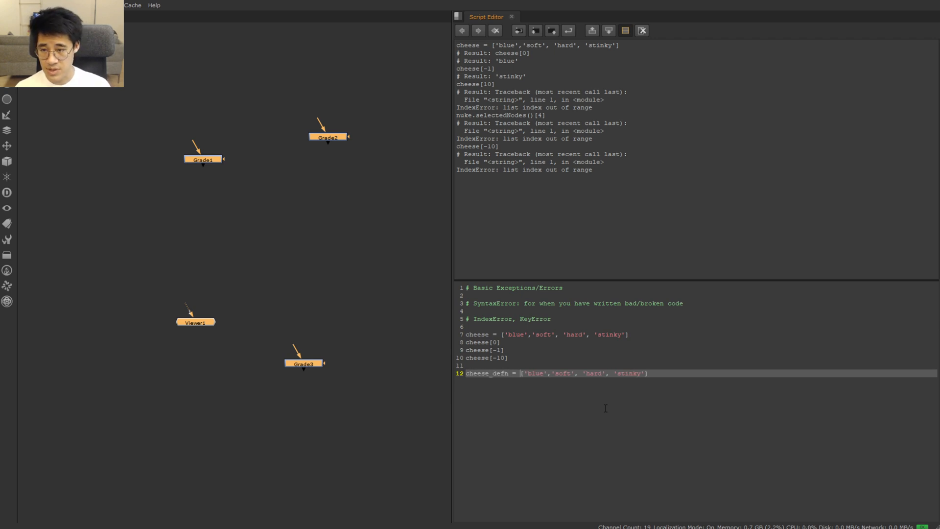
# Make cheese_defn a dict mapping blue, soft, hard, stinky to stilton, brie, parmesan, limburger and run it.
pyautogui.write('{')
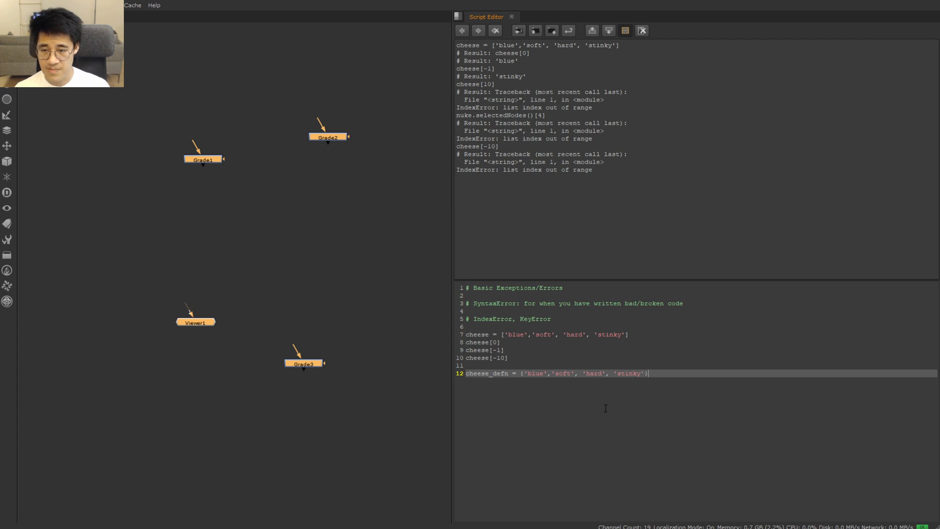
pyautogui.write(':')
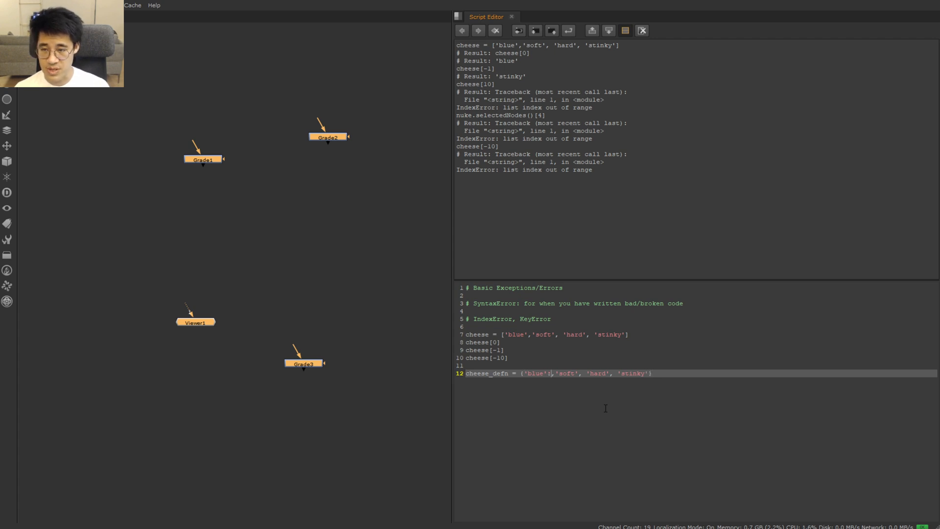
pyautogui.write('1')
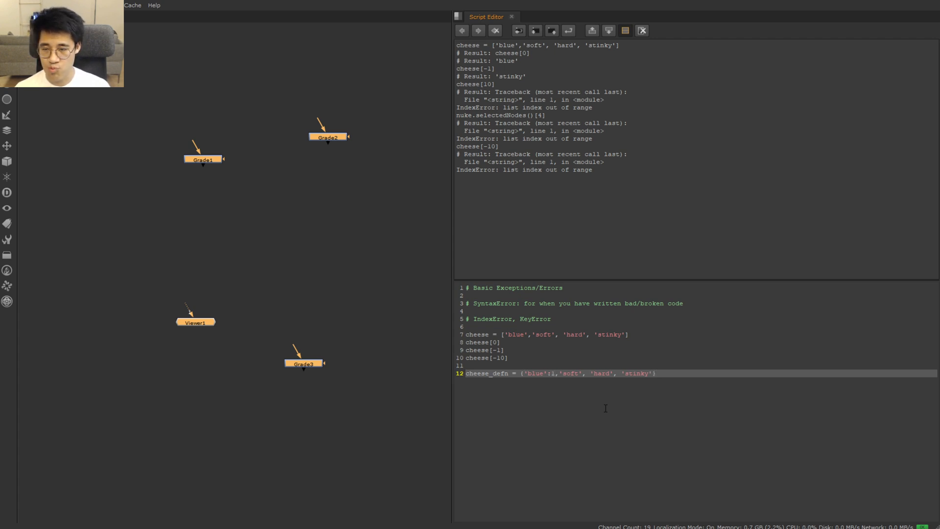
pyautogui.write(':')
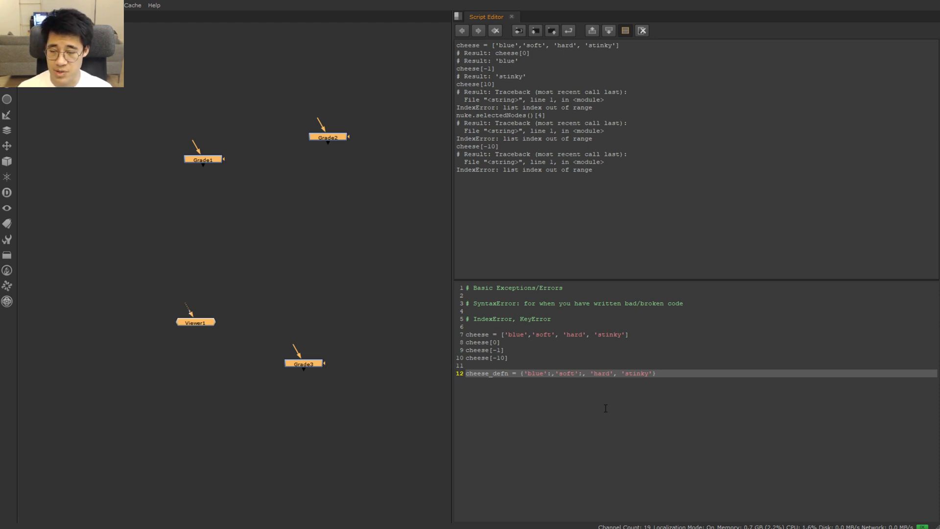
pyautogui.write("'stilton")
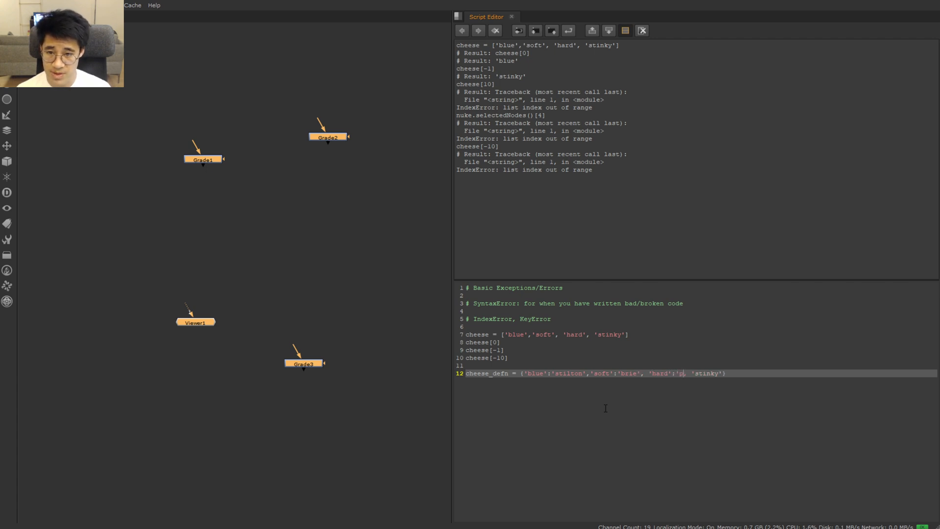
pyautogui.write('armesan')
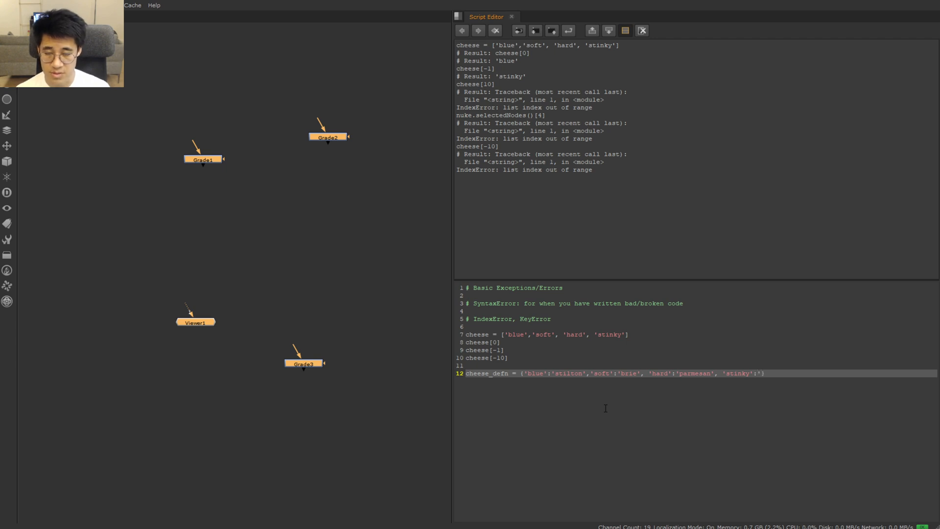
pyautogui.write('limburger')
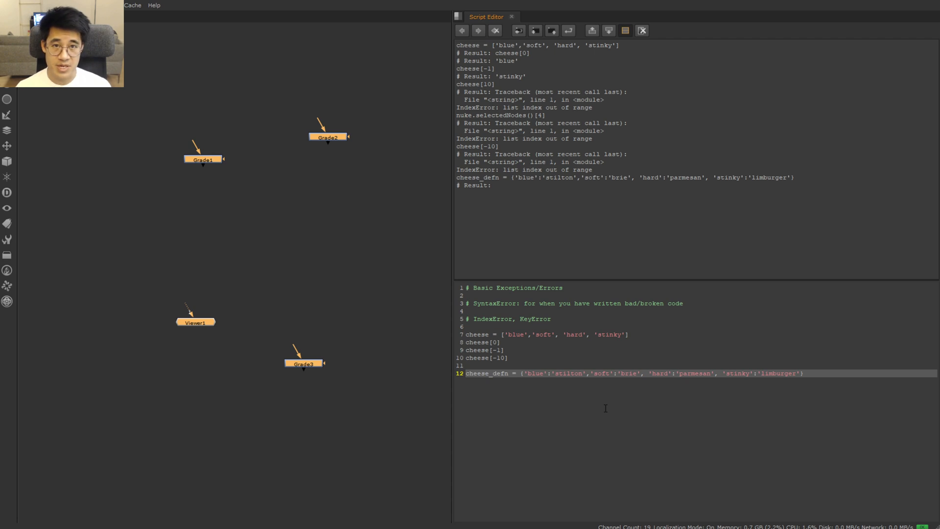
pyautogui.press('Return')
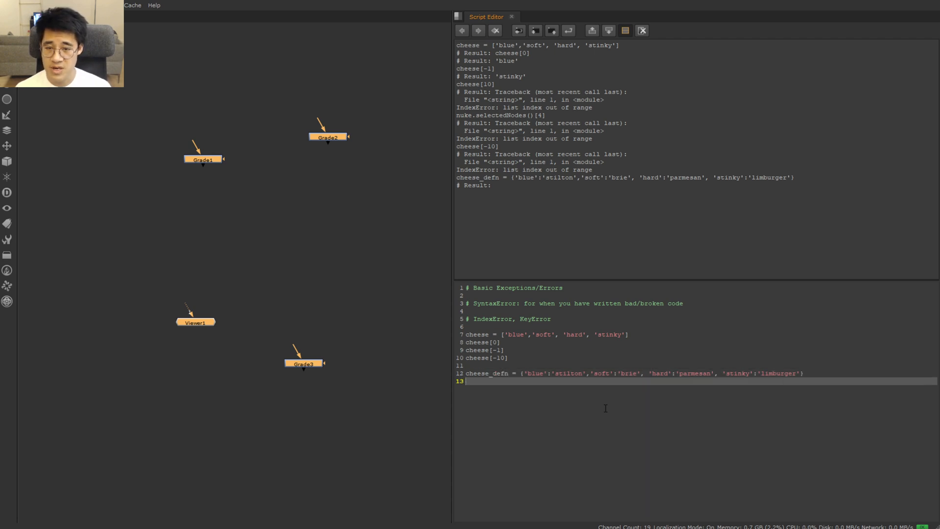
# Look up cheese_defn['blue'] for 'stilton', then 'blueZ' to raise a KeyError.
pyautogui.write("cheese_defn ['blueZ")
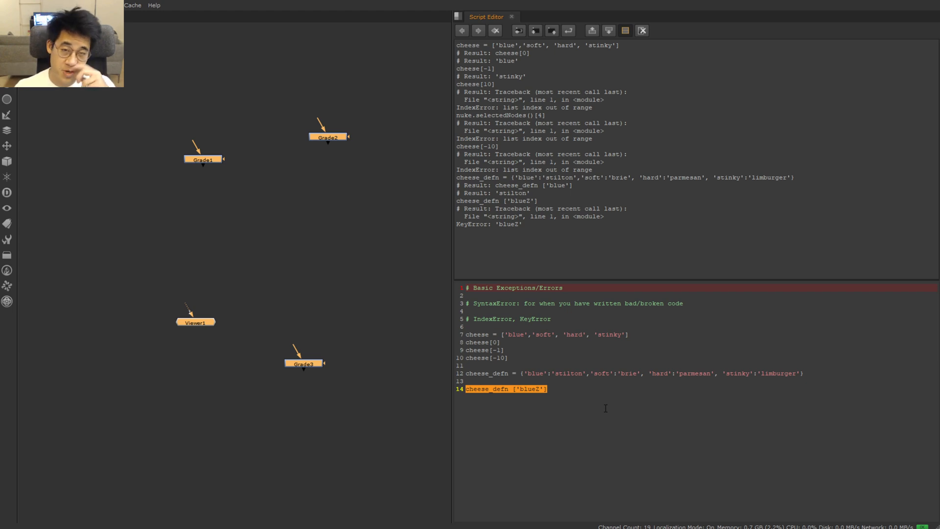
pyautogui.moveTo(608, 321)
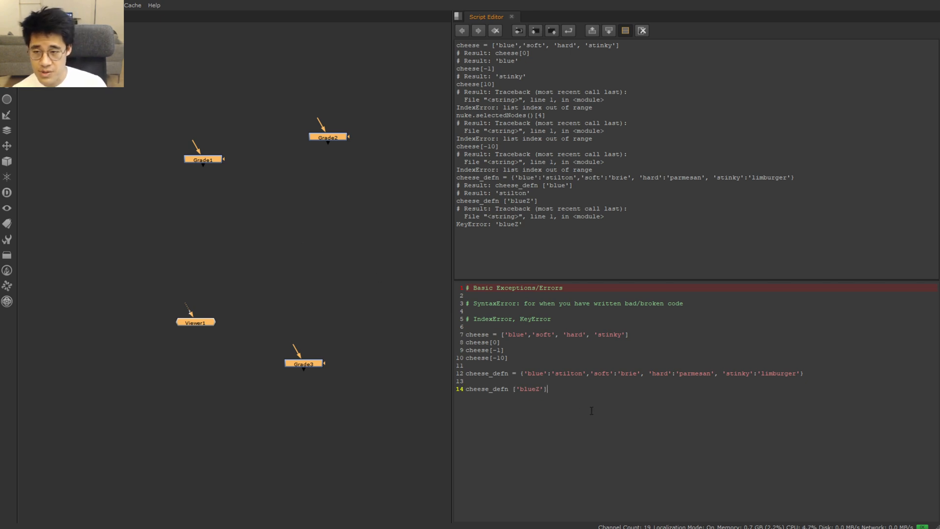
# Add the '# AttributeError' heading and explain IndexError/KeyError as accessing by index or key that you can't.
pyautogui.write('# Attribute')
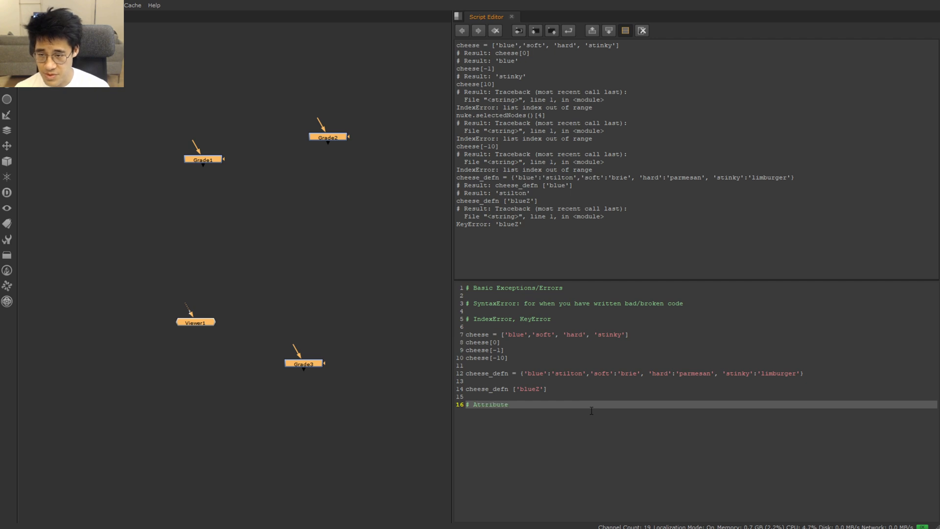
pyautogui.write('Error')
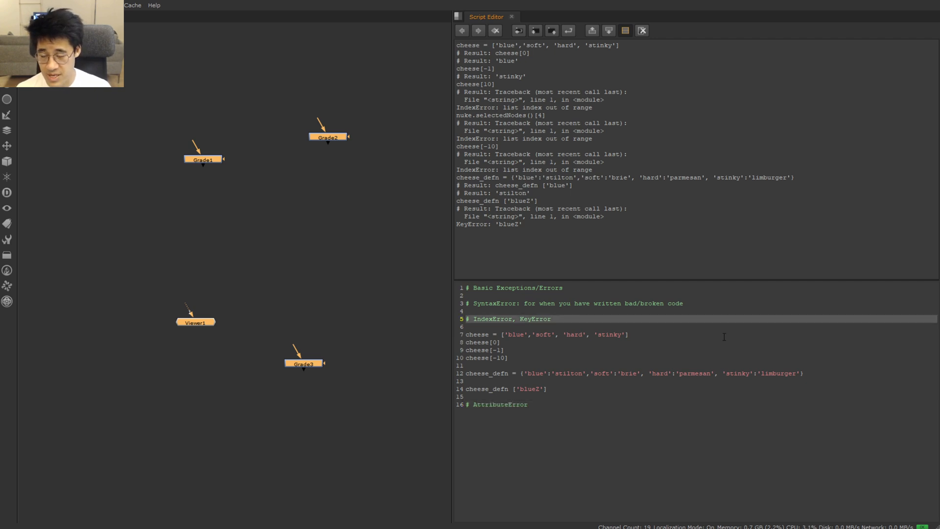
pyautogui.write("--- for when you're accessing somethin")
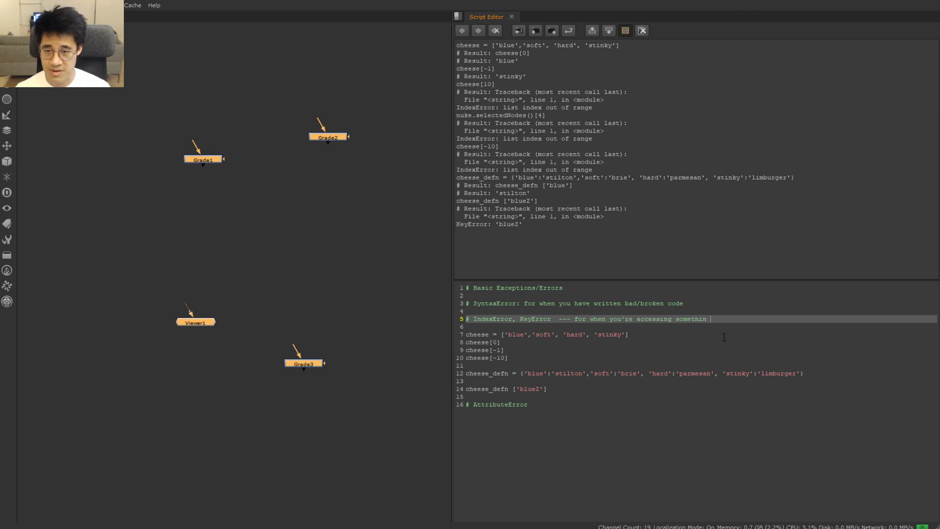
pyautogui.write('by i')
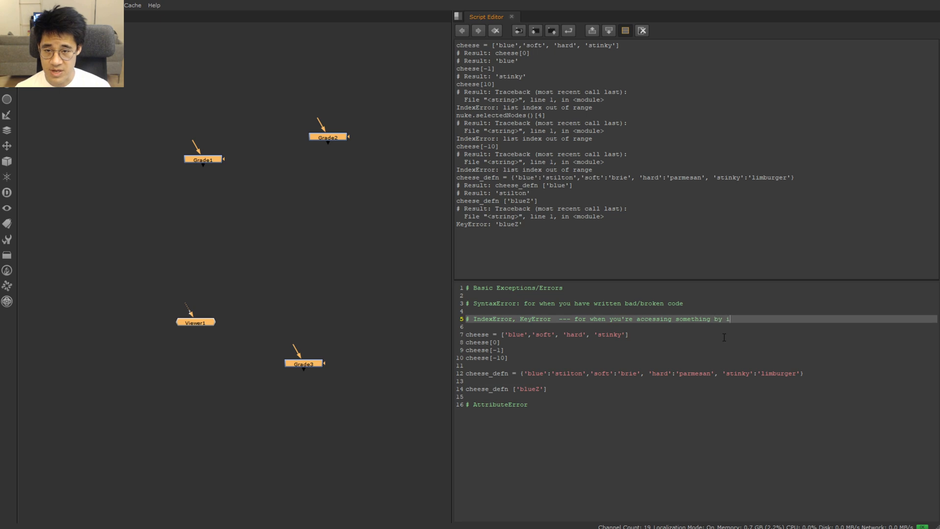
pyautogui.write('ndex or key, that')
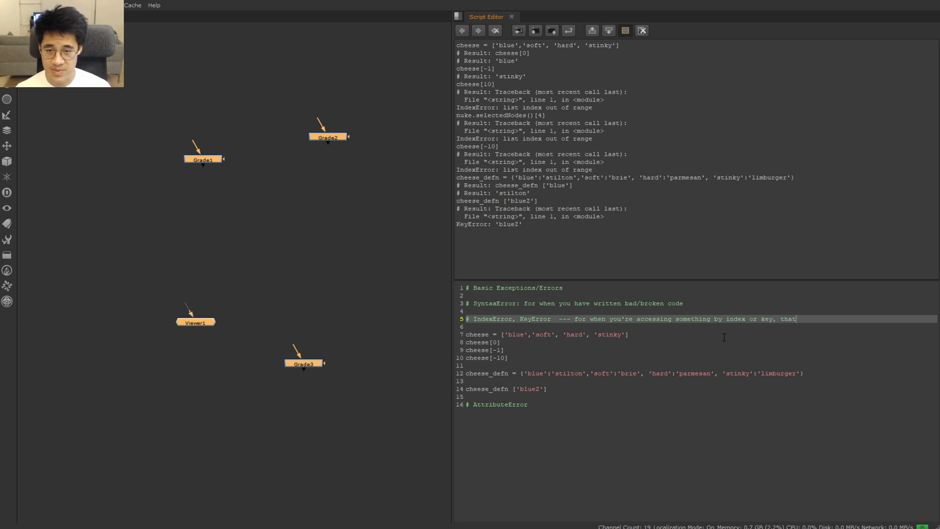
pyautogui.write("you can't")
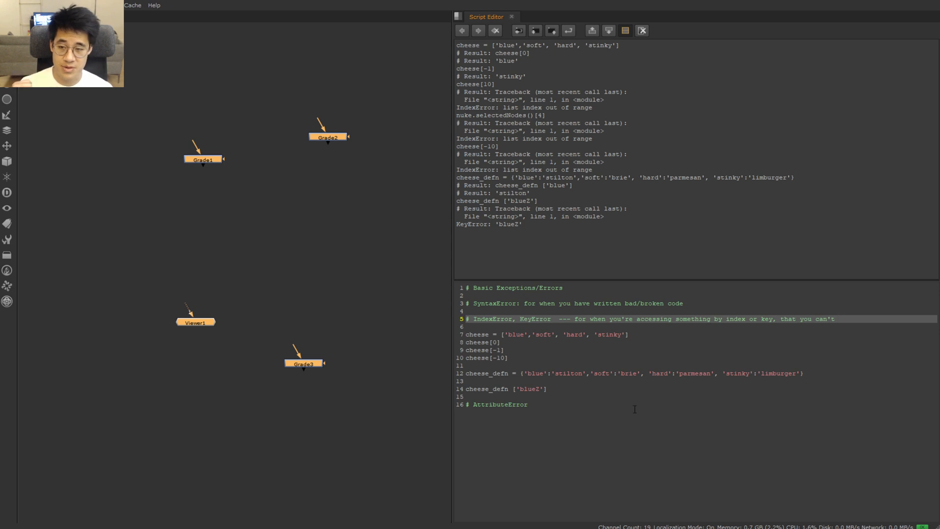
pyautogui.click(527, 405)
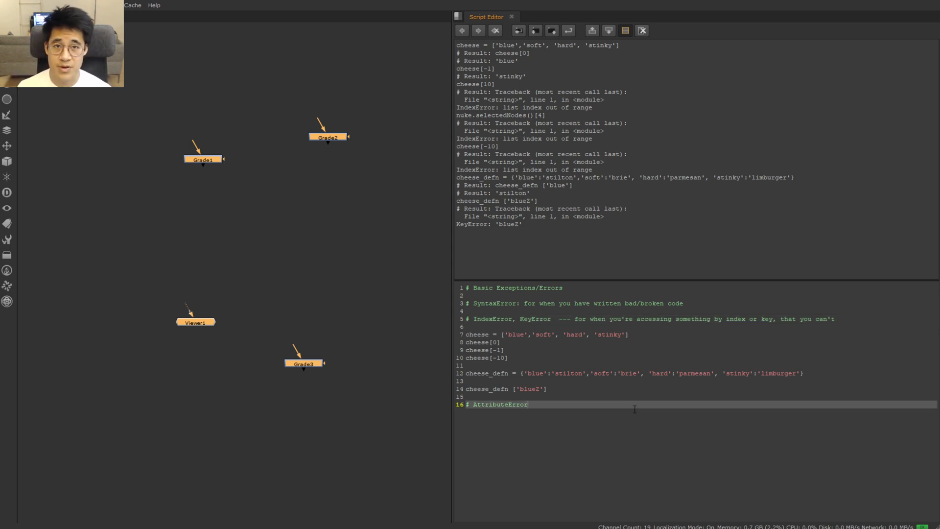
pyautogui.press('Enter')
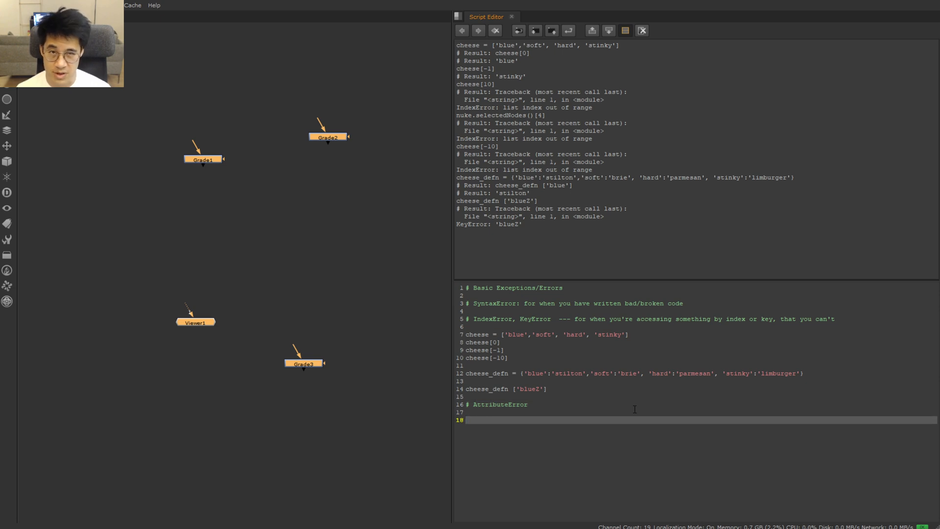
# Run the misspelled nuke.selecteNode() call to raise an AttributeError.
pyautogui.write('nuke.selectedNode(')
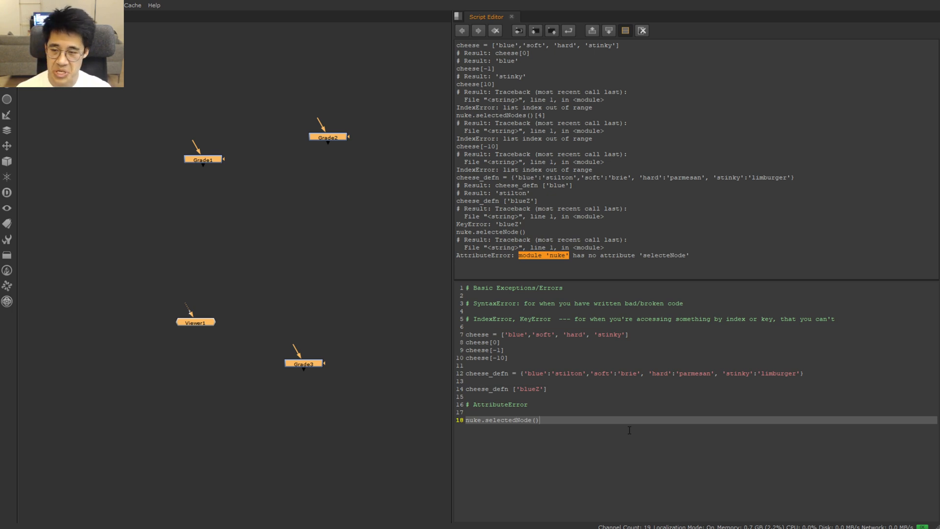
# Select Grade1, assign it to the_grade via nuke.selectedNode(), and run the_grade.getXpos() to raise an AttributeError.
pyautogui.click(162, 137)
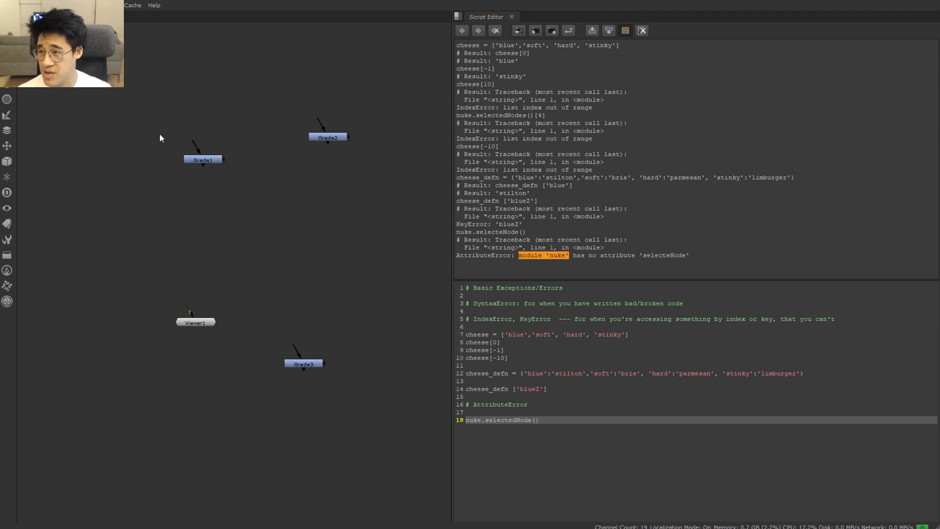
pyautogui.click(202, 158)
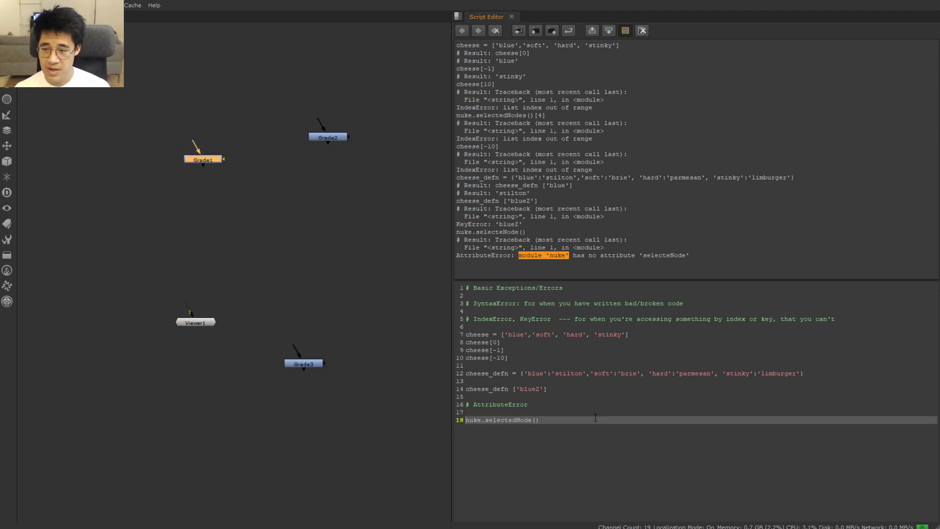
pyautogui.write('the_grade =')
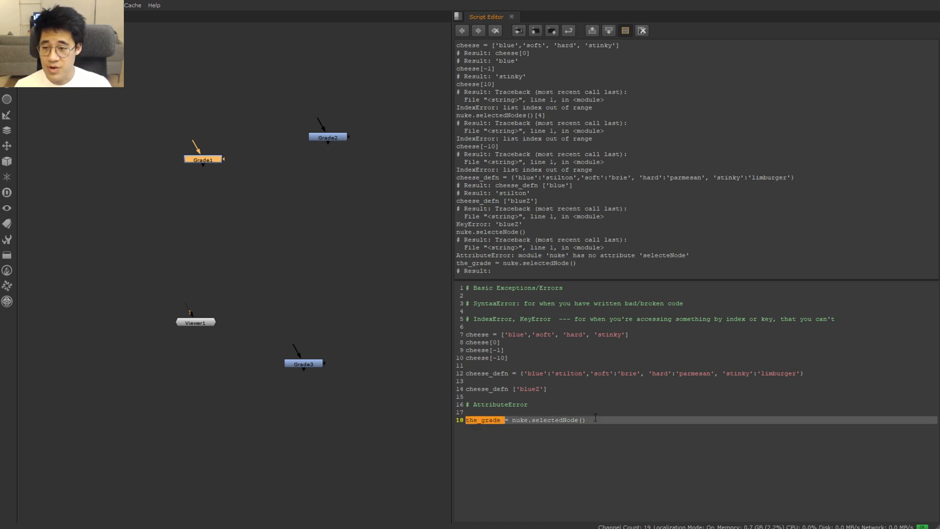
pyautogui.write('the_grade.')
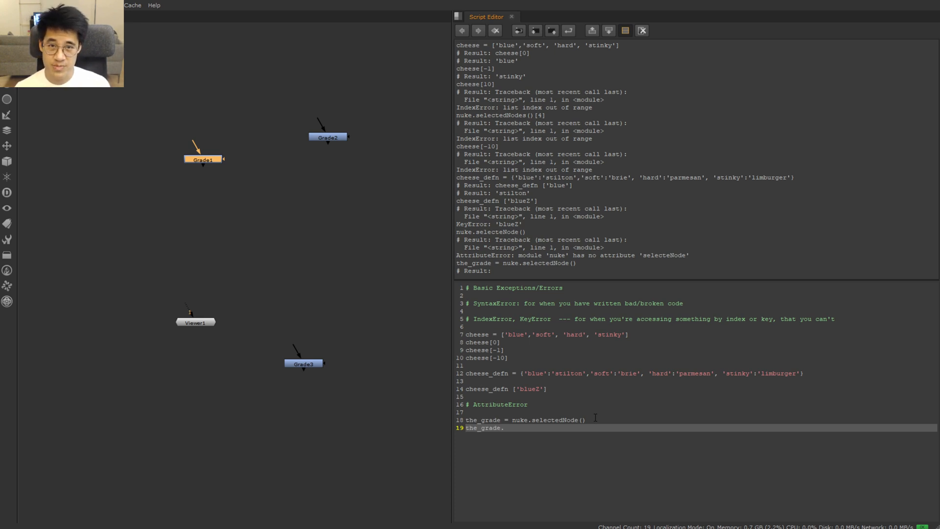
pyautogui.write('getXpos(')
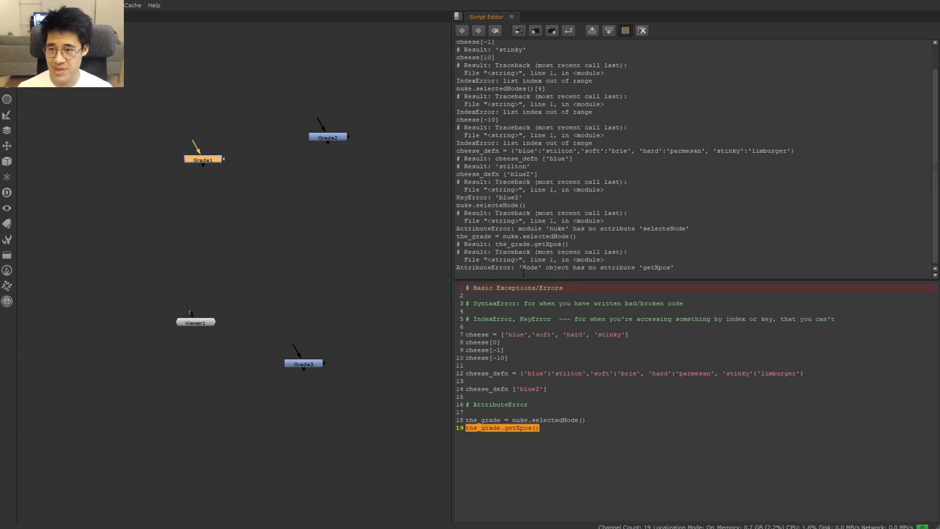
pyautogui.doubleClick(530, 268)
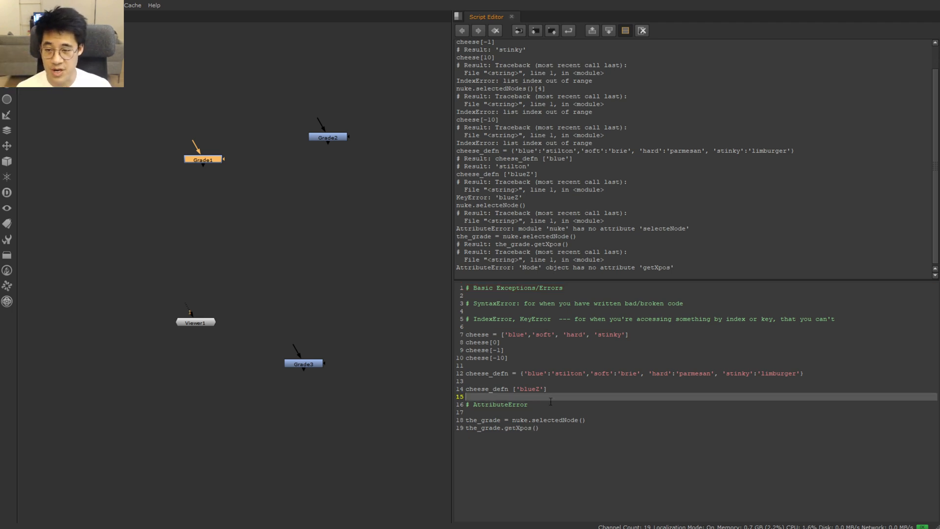
# Append '--- you're trying to access something that simply isn't there (like a function called foo)' to the AttributeError comment.
pyautogui.write('--- yo')
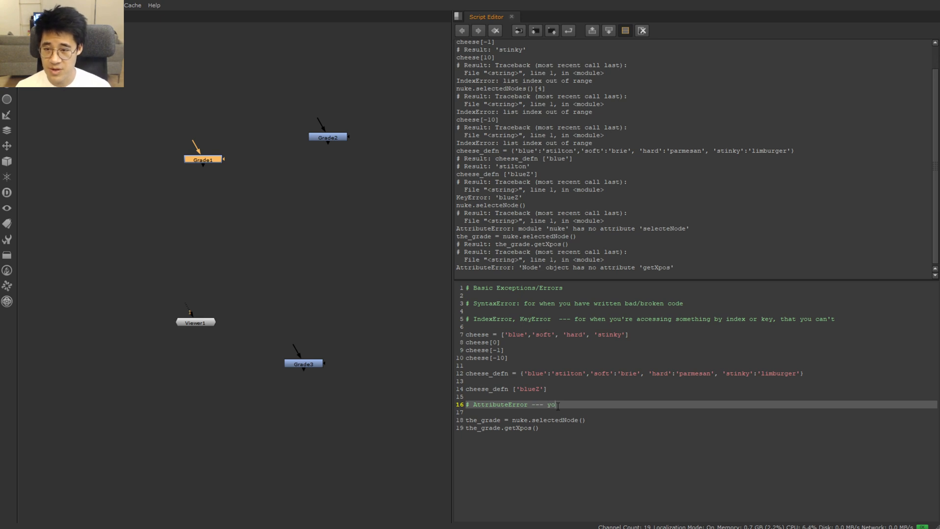
pyautogui.write("u're trying to access")
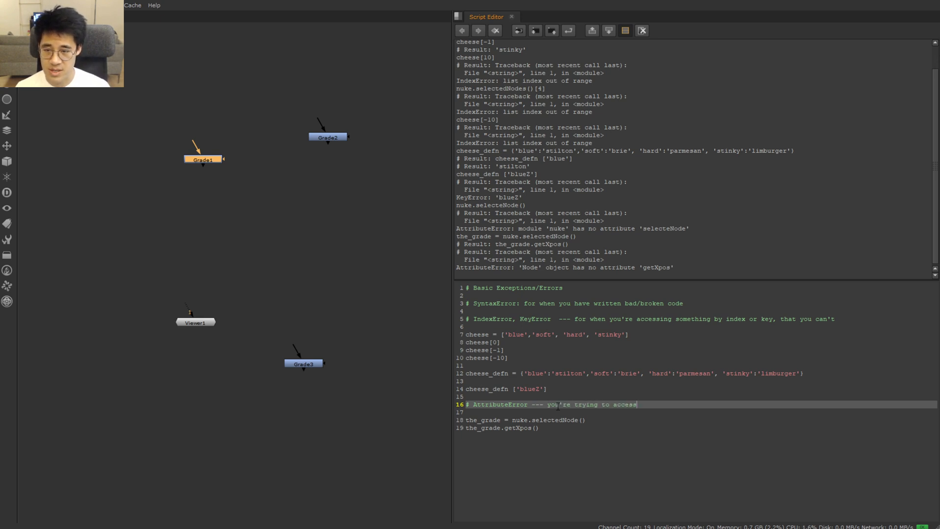
pyautogui.write("something that simnply isn't there. (like a function calle")
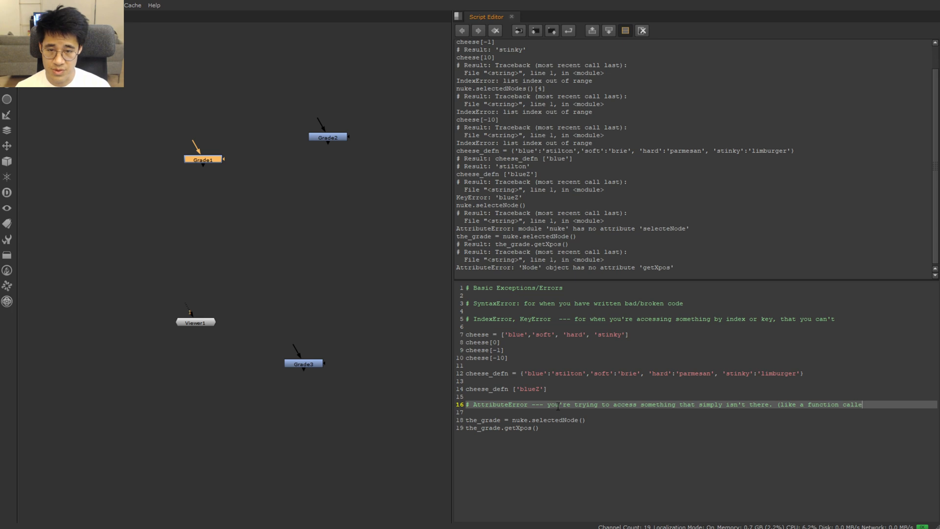
pyautogui.write('foo)')
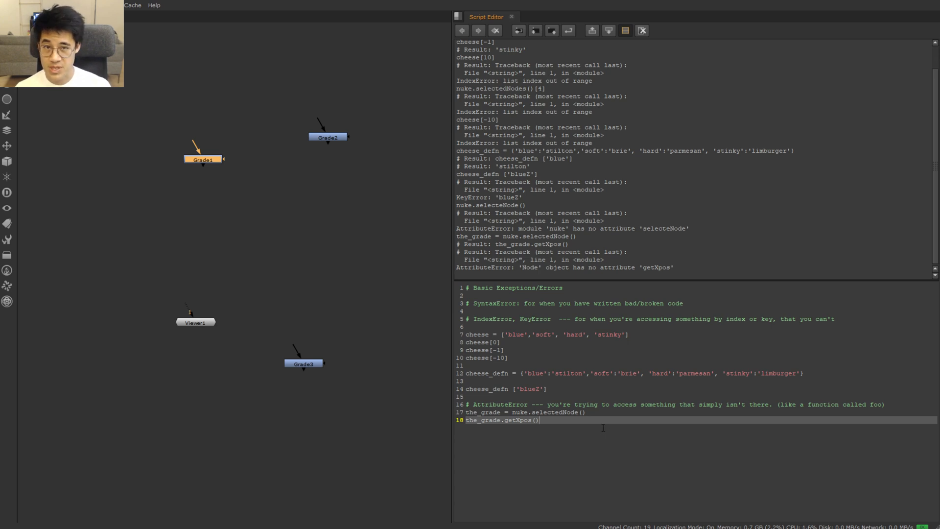
pyautogui.press('ctrl+a')
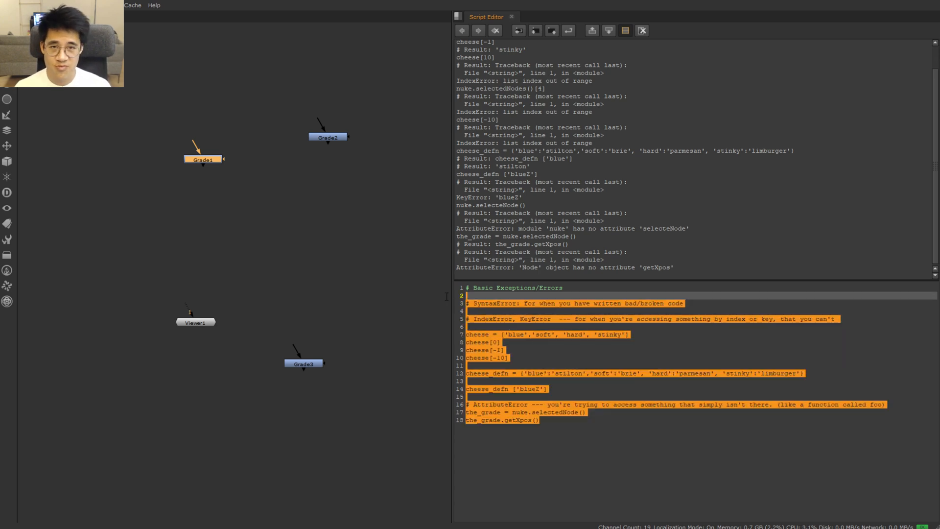
# Clear the output history, add a # NameError comment and run print(comment) to raise a NameError.
pyautogui.click(652, 324)
pyautogui.write('#')
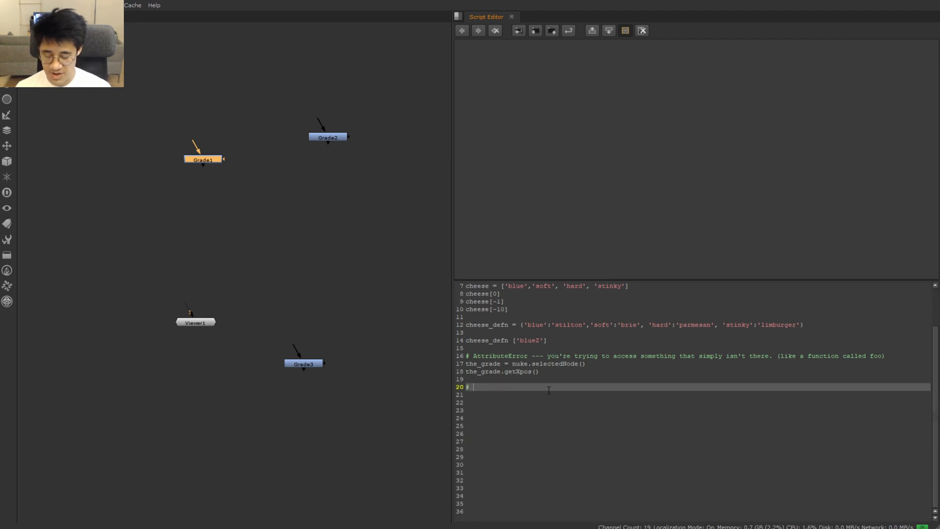
pyautogui.write('NameError')
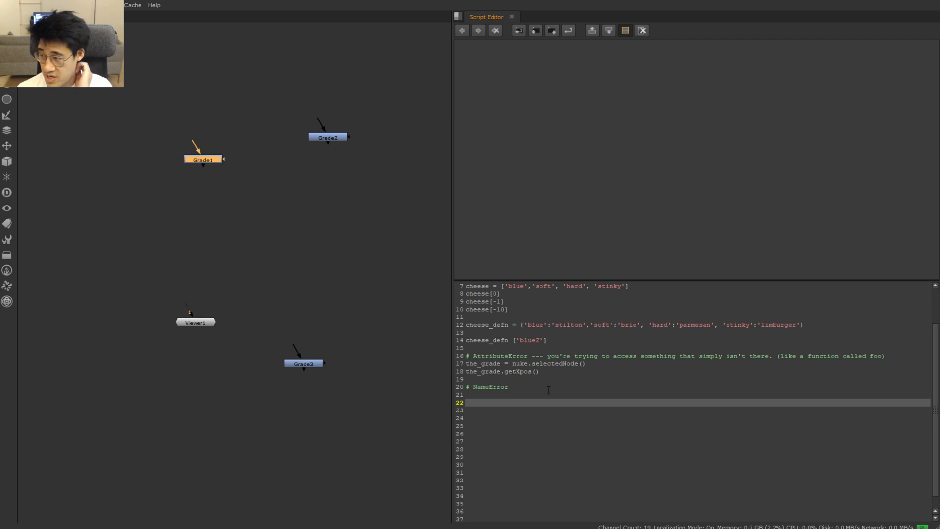
pyautogui.write('print(')
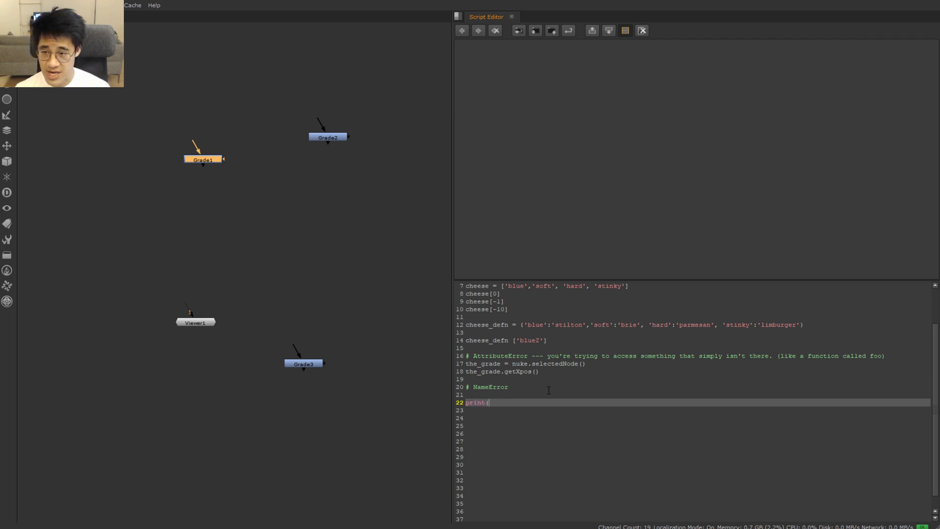
pyautogui.write('comment)')
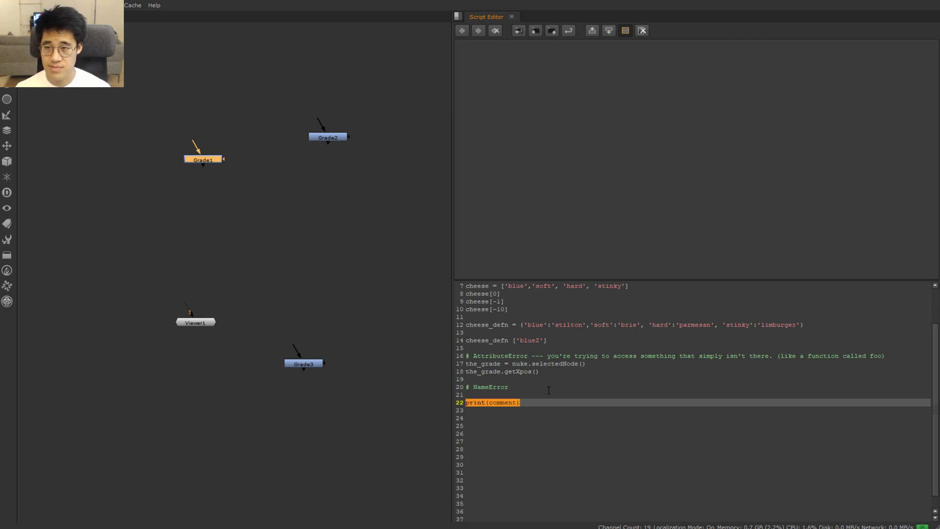
pyautogui.click(570, 30)
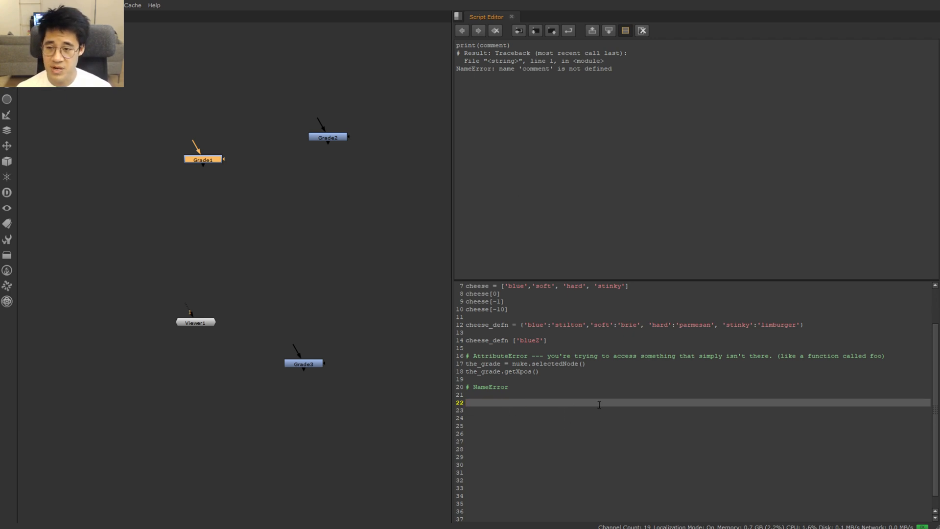
# Run a capitalised Nuke.selectedNode() for a NameError and nuke.selectedNode2() for an AttributeError.
pyautogui.write('nuke.selectedNode(')
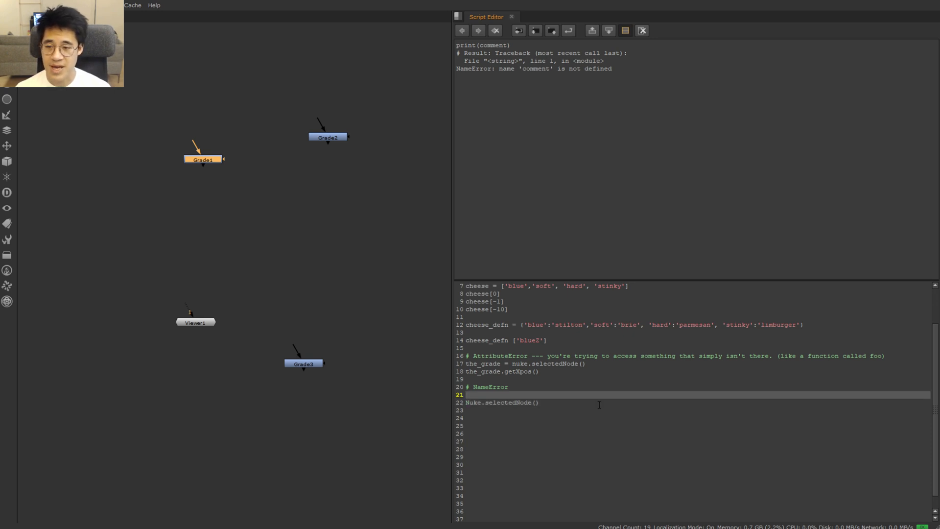
pyautogui.doubleClick(473, 402)
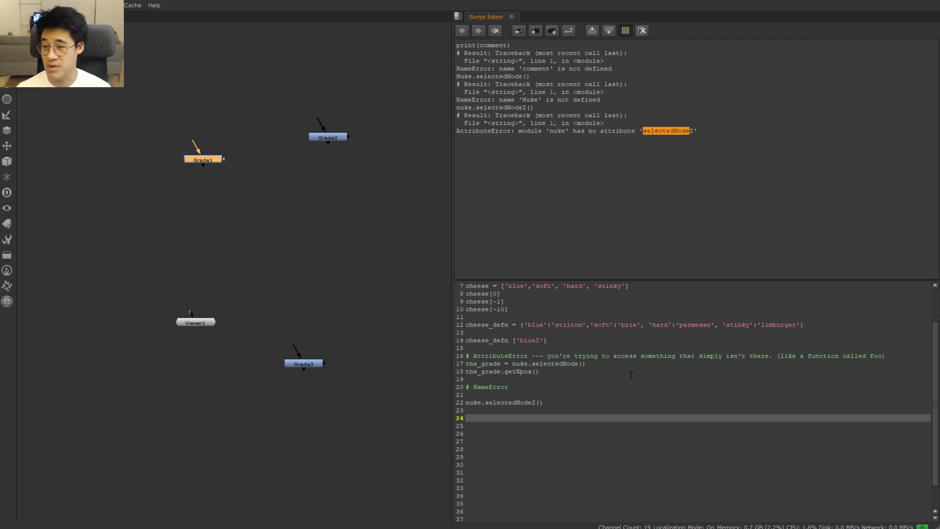
# Run datetime.datetime.now() to get a NameError, then add import datetime so it returns the current date and time.
pyautogui.write('datetime.datet')
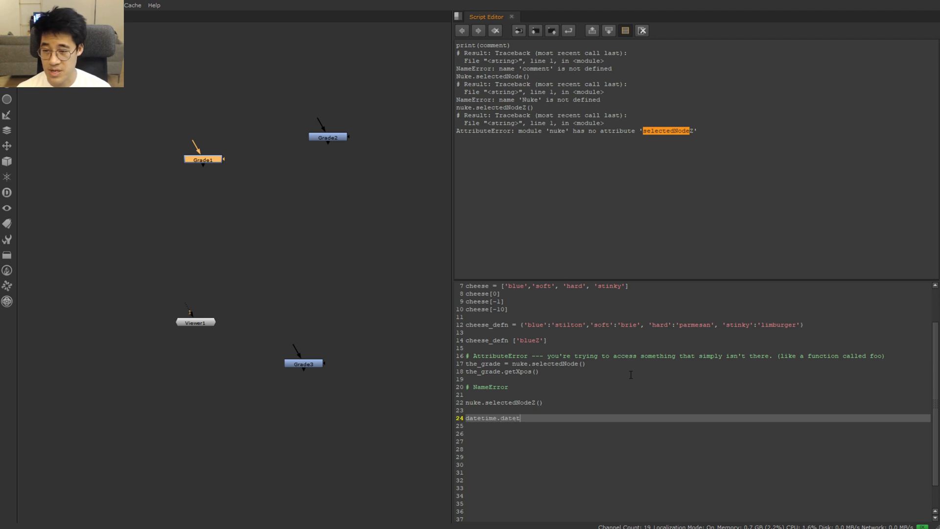
pyautogui.write('ime.now()')
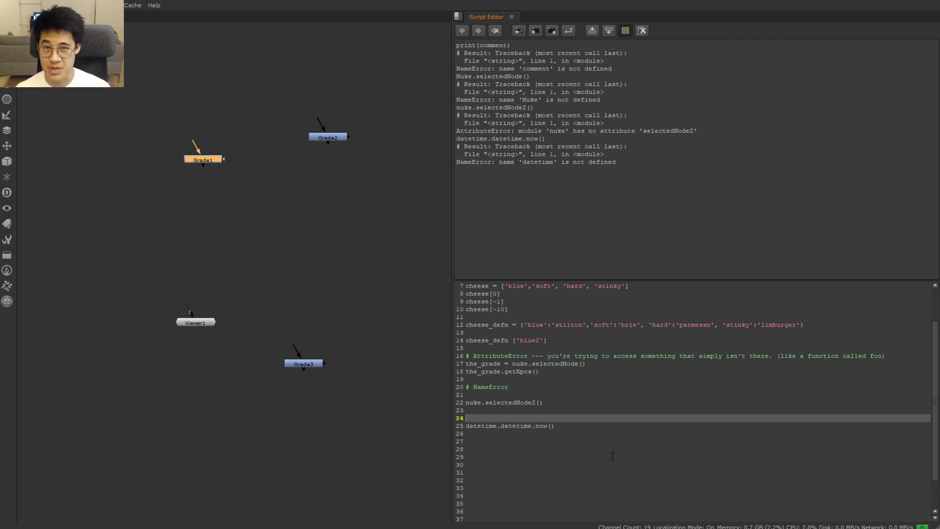
pyautogui.write('import datetime')
pyautogui.click(697, 387)
pyautogui.write(' ---')
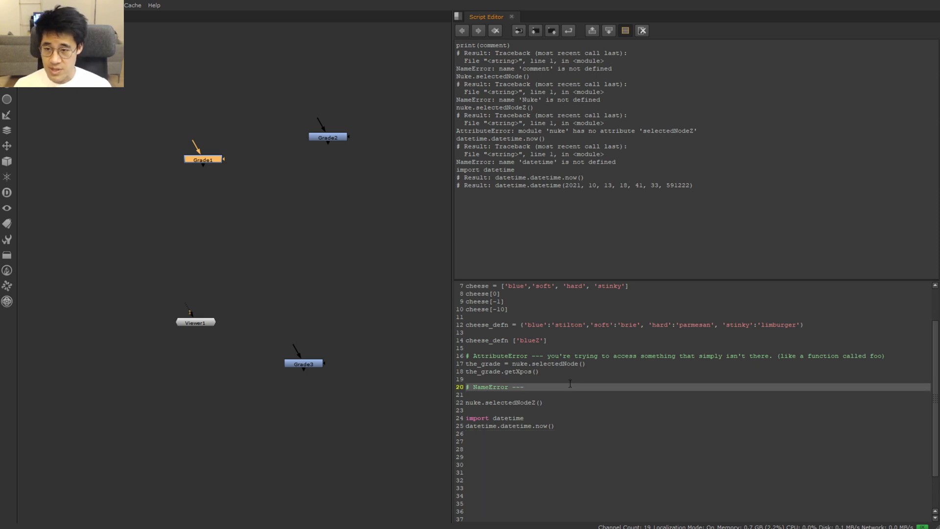
# Extend the NameError comment: using a variable you haven't defined yet, OR a module you forgot to import.
pyautogui.write("you're")
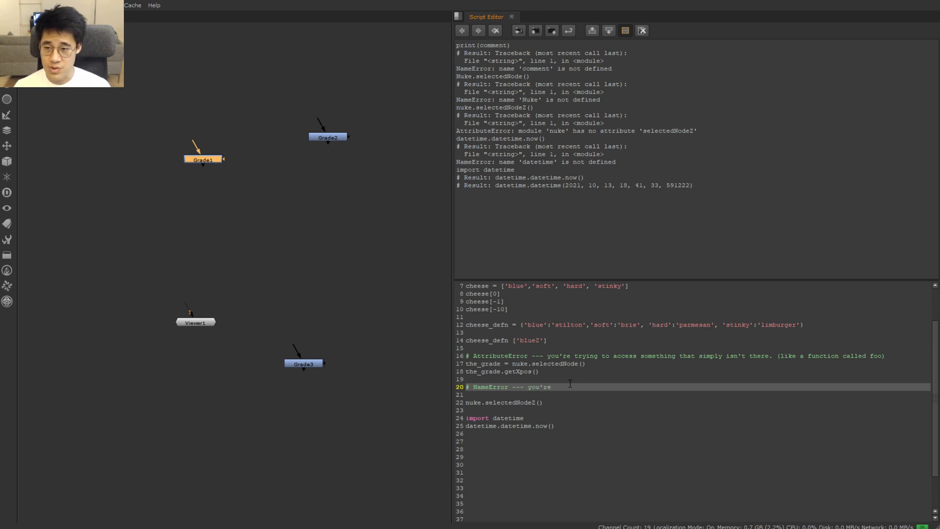
pyautogui.write('using a va')
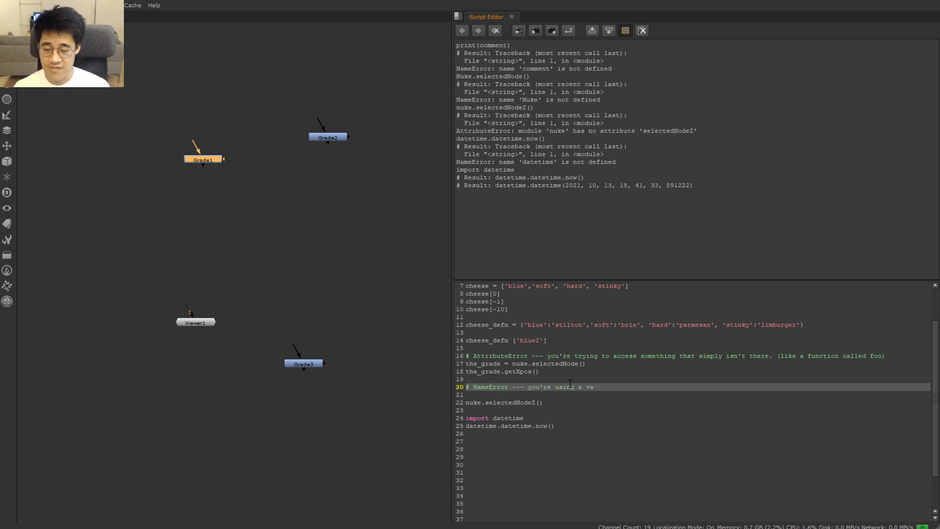
pyautogui.write('riable that you')
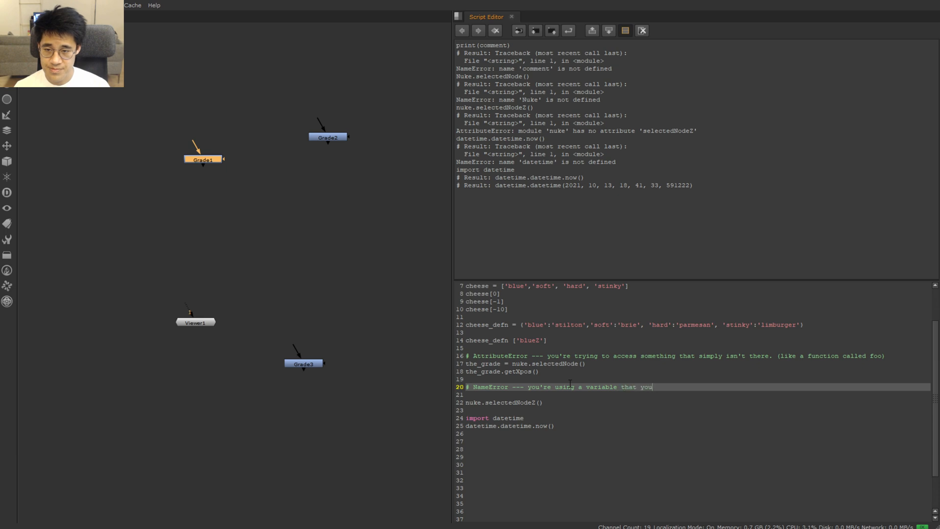
pyautogui.write("haven't define yet.")
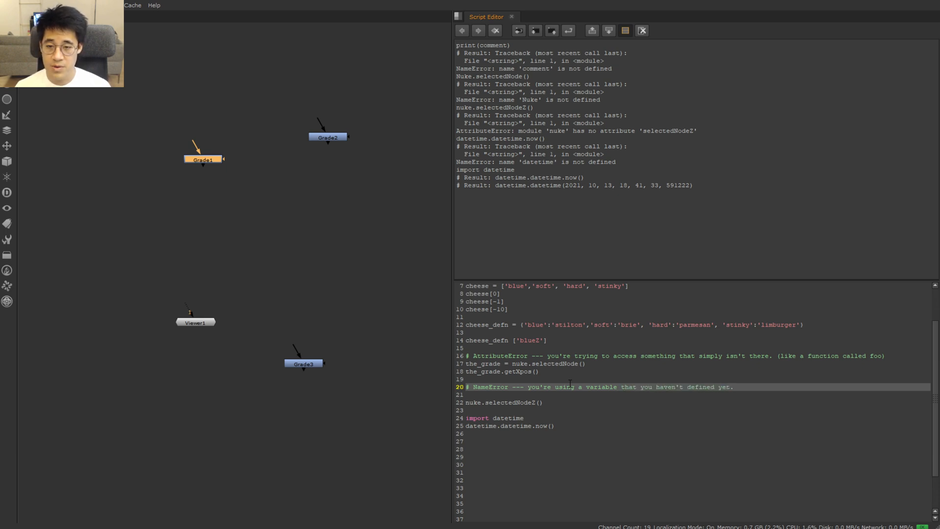
pyautogui.write('OR a module you forgot to import')
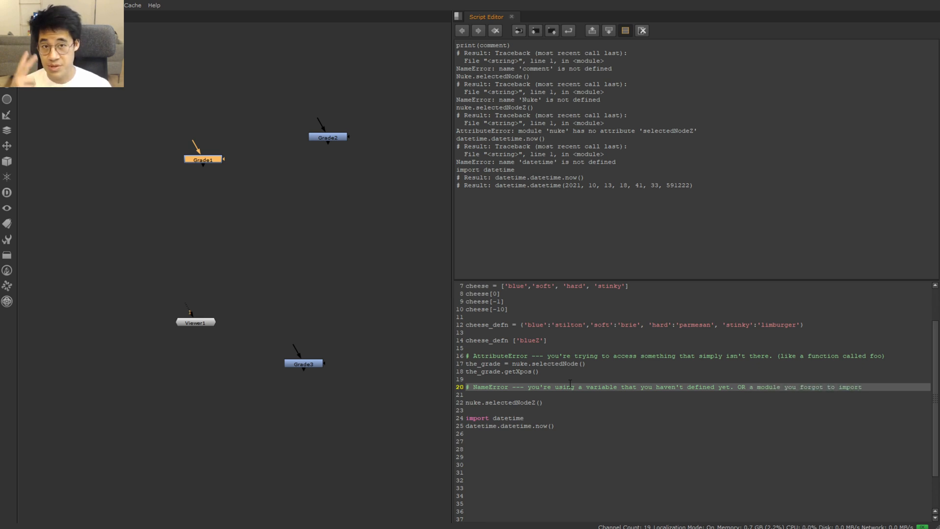
pyautogui.moveTo(578, 379)
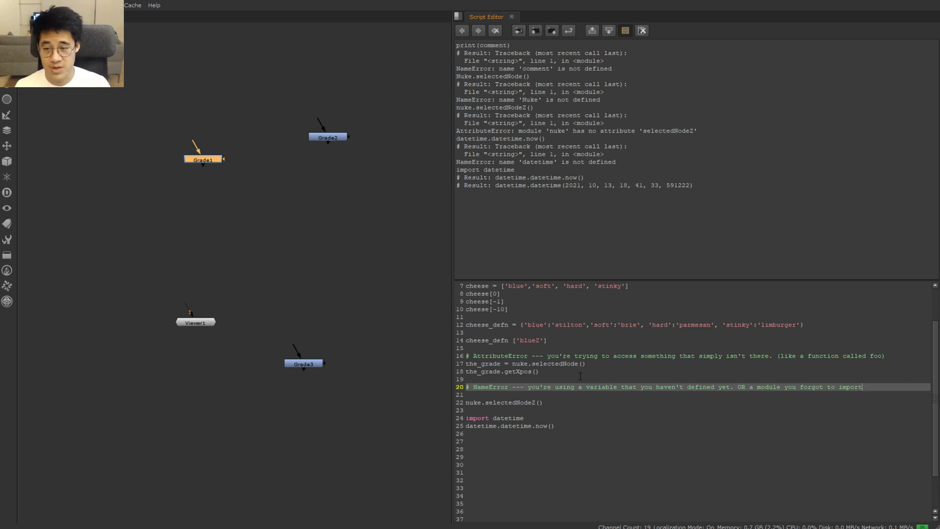
pyautogui.click(599, 433)
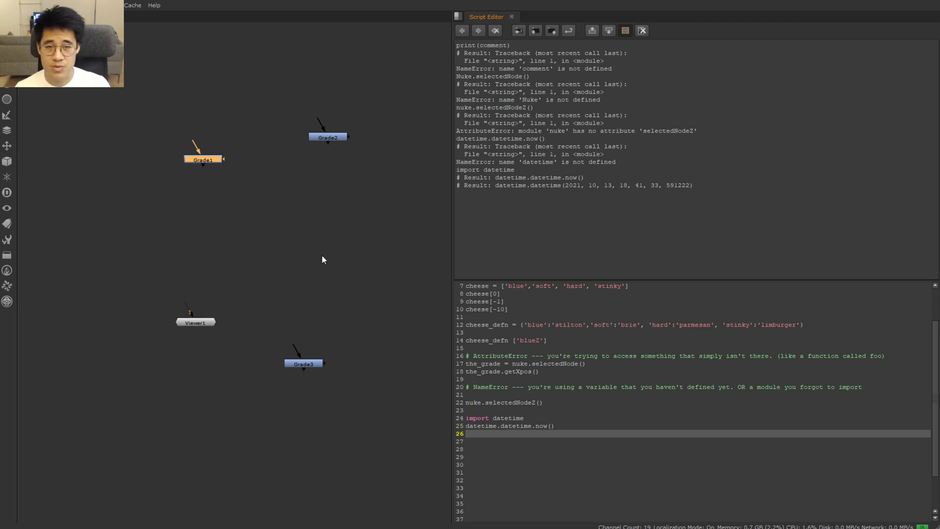
# Move Grade1 left, store it as the_grade and assign x = the_grade.xpos(), returning -295.
pyautogui.moveTo(202, 159); pyautogui.dragTo(158, 197)
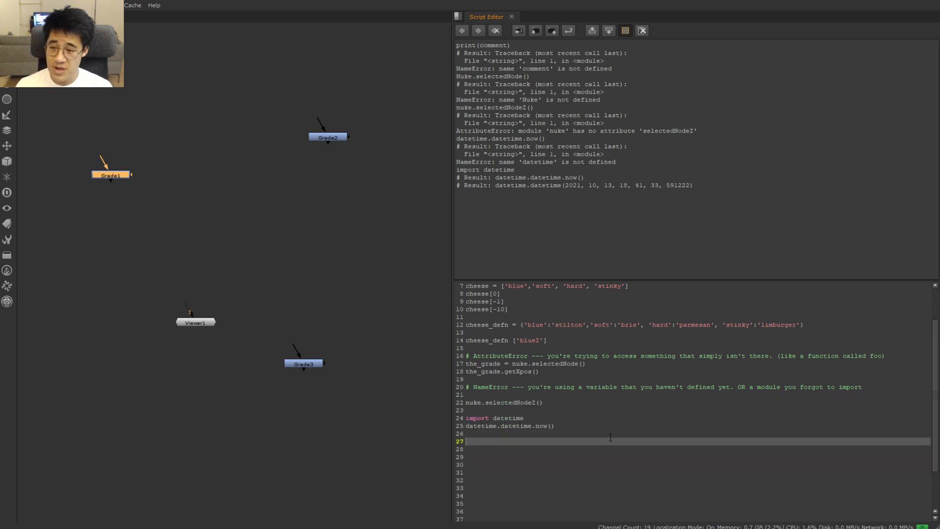
pyautogui.write('the_grade')
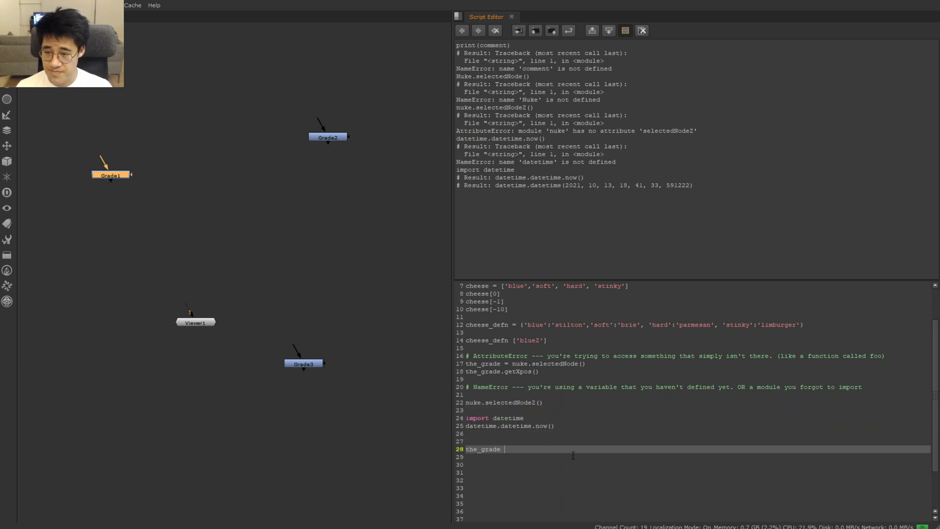
pyautogui.write('=nu')
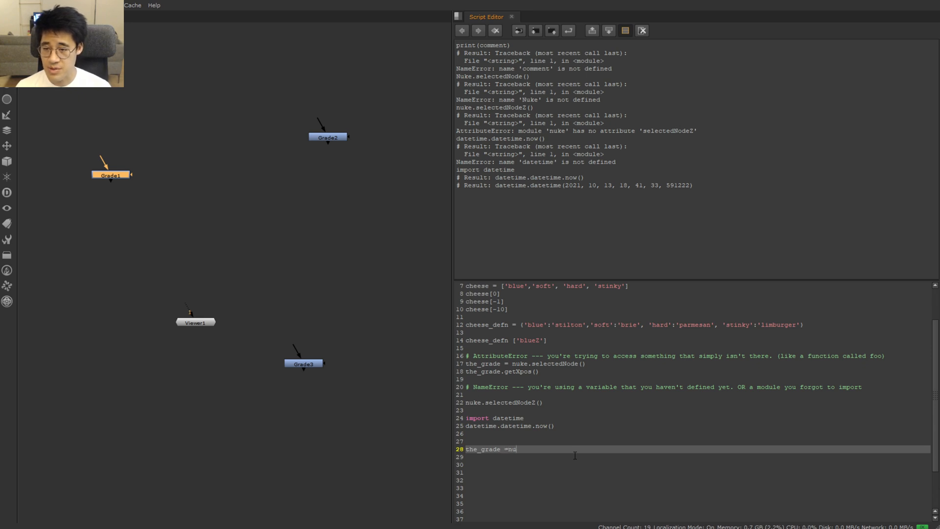
pyautogui.write('ke.selectedNode(')
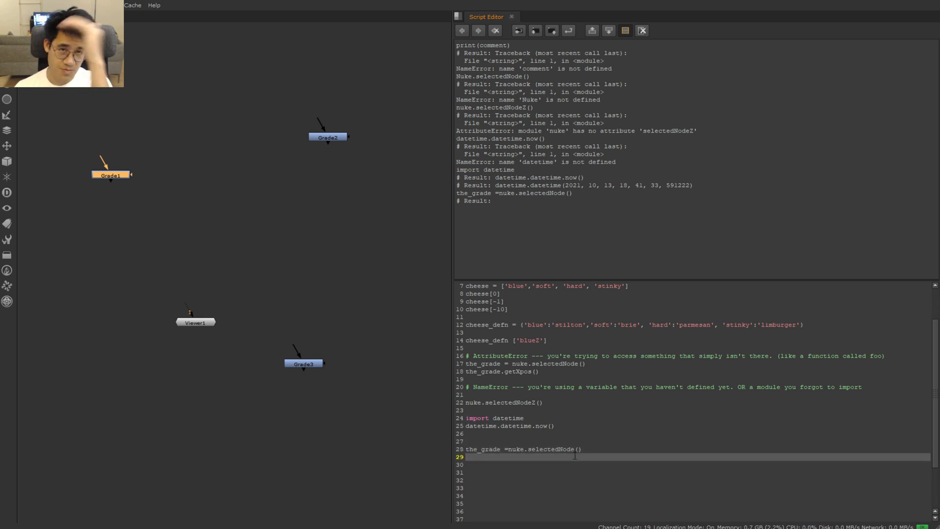
pyautogui.write('the_grade')
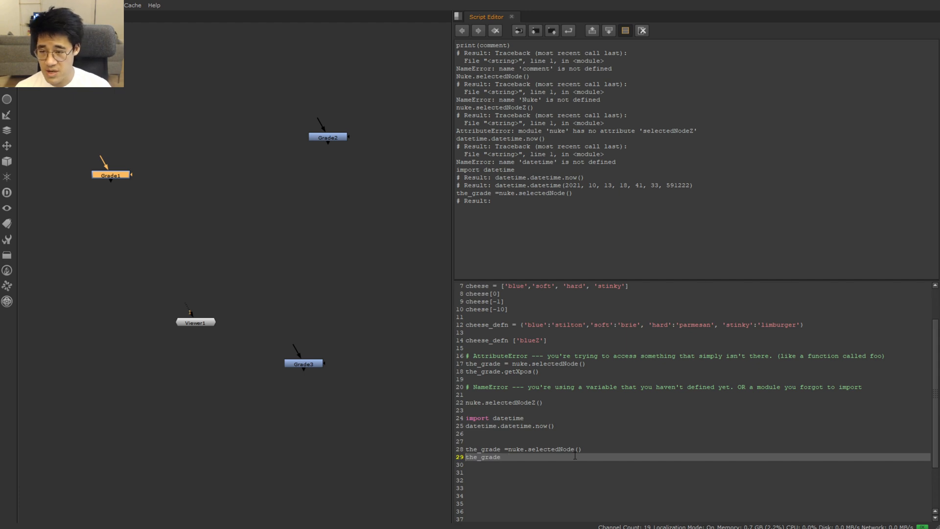
pyautogui.write('x = the_grade.ge')
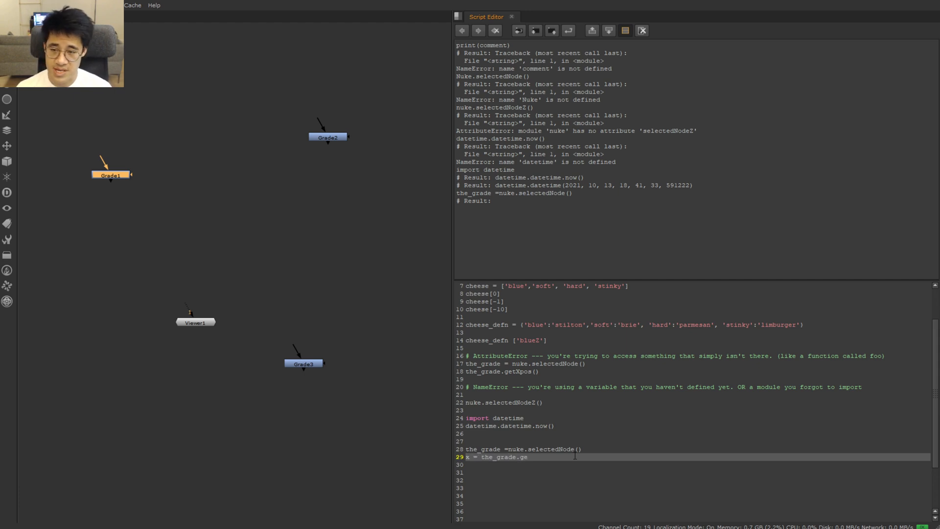
pyautogui.write('xpos)')
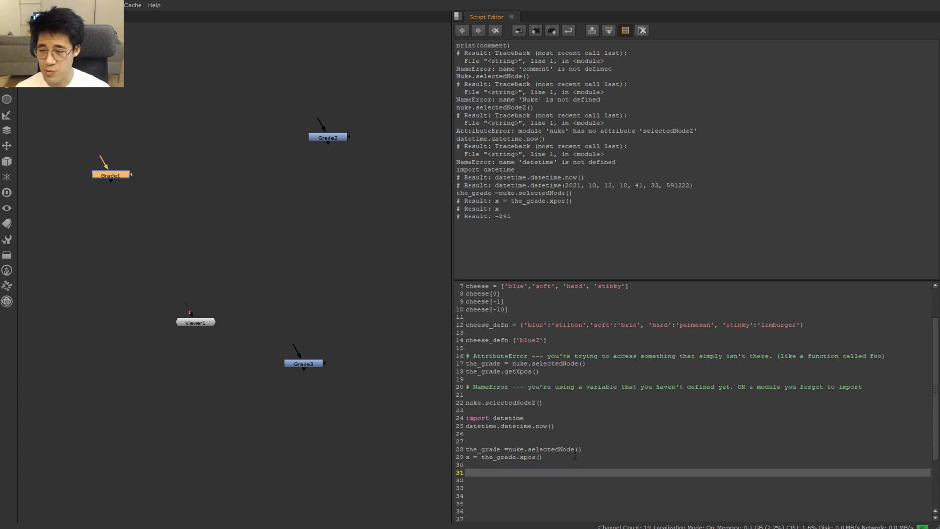
# Add a '# code occurs' comment and a for x in range(1,10) loop that prints 1 through 9.
pyautogui.write('# code occu')
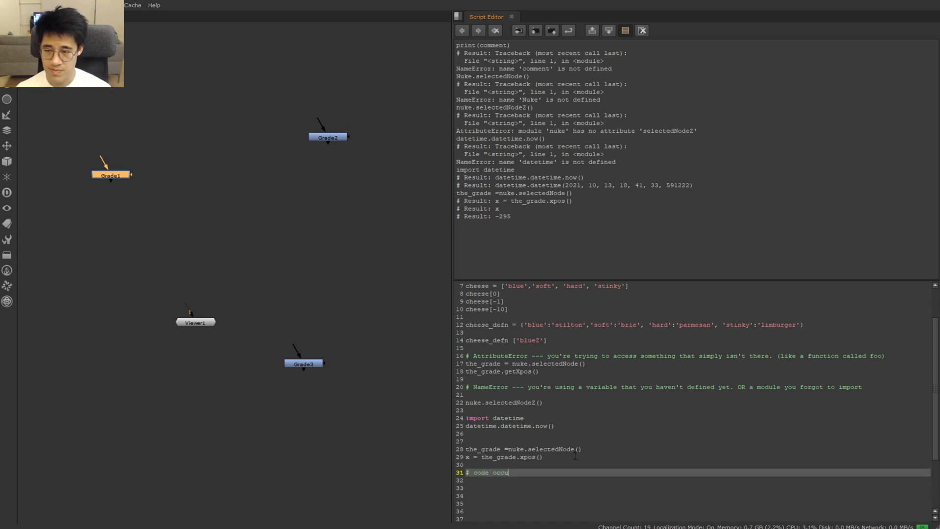
pyautogui.press('enter')
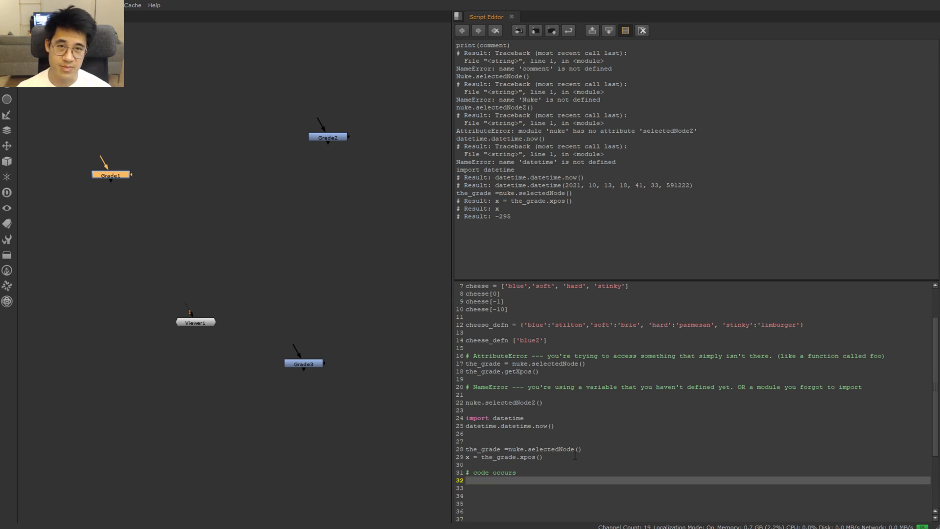
pyautogui.write('for x in rnage')
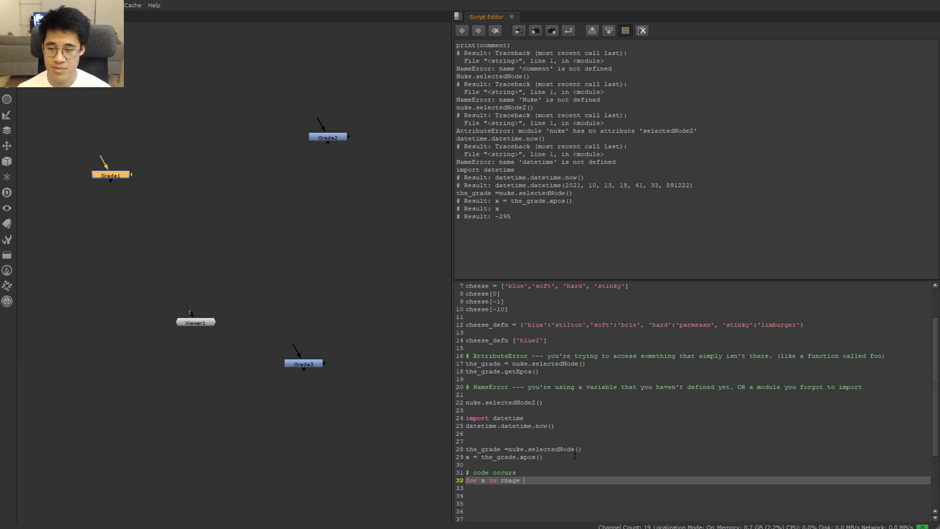
pyautogui.write('range(1,10):')
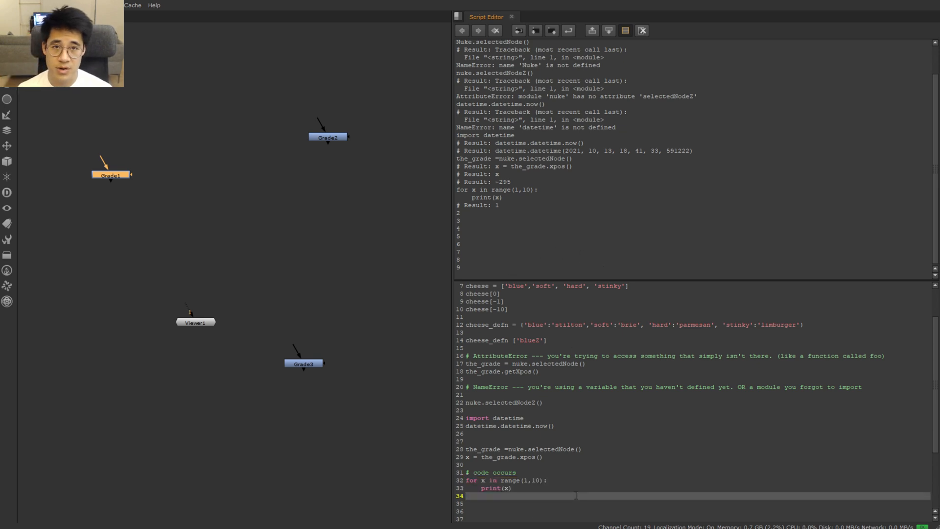
# Run print("the node is at {x}".format(x=x)), which outputs 'the node is at 9'.
pyautogui.write('print (')
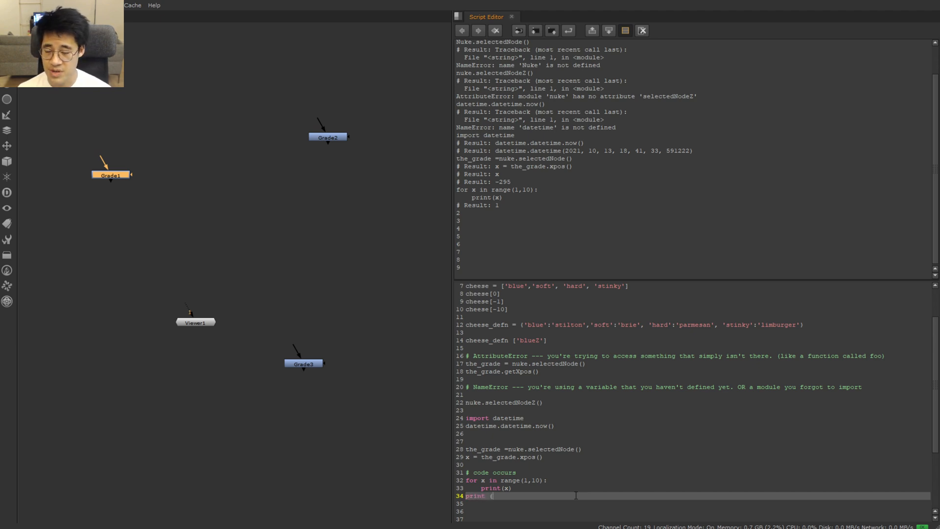
pyautogui.write('"the node is at {x')
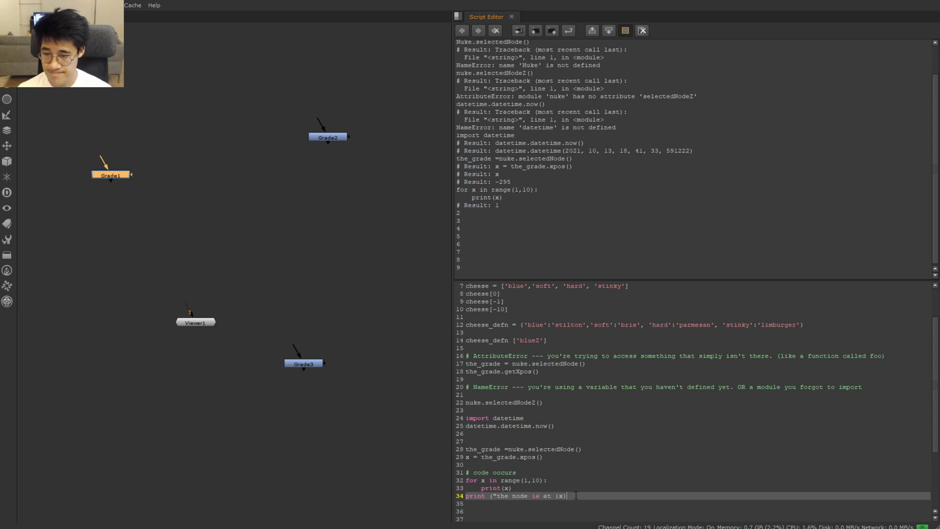
pyautogui.write('".format(x=x')
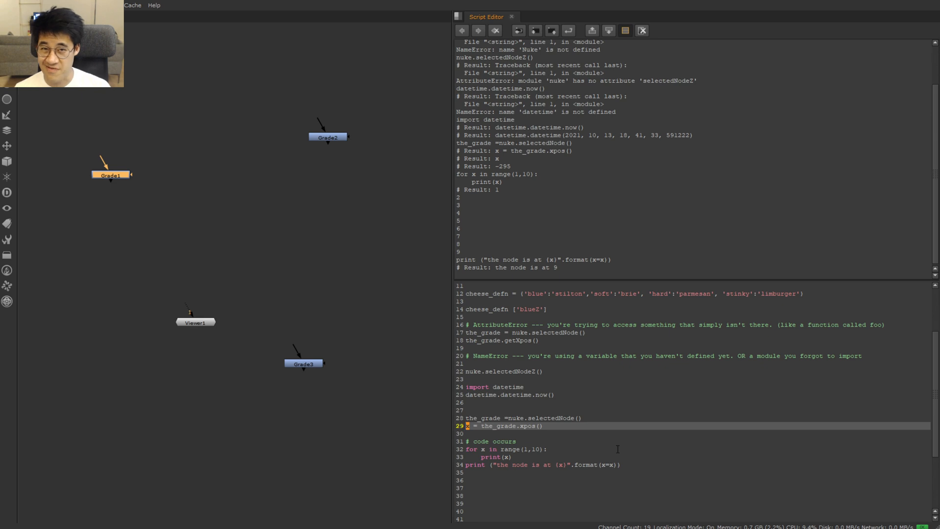
# Rename x to the_node_x_pos in the assignment, loop and message, then rerun only the loop lines, printing 9 repeatedly.
pyautogui.write('the_node_x_pos')
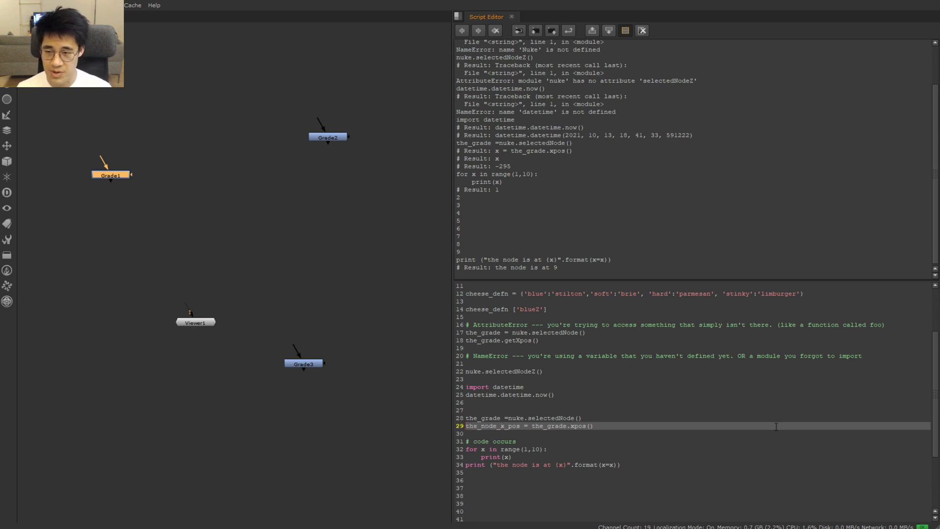
pyautogui.doubleClick(498, 425)
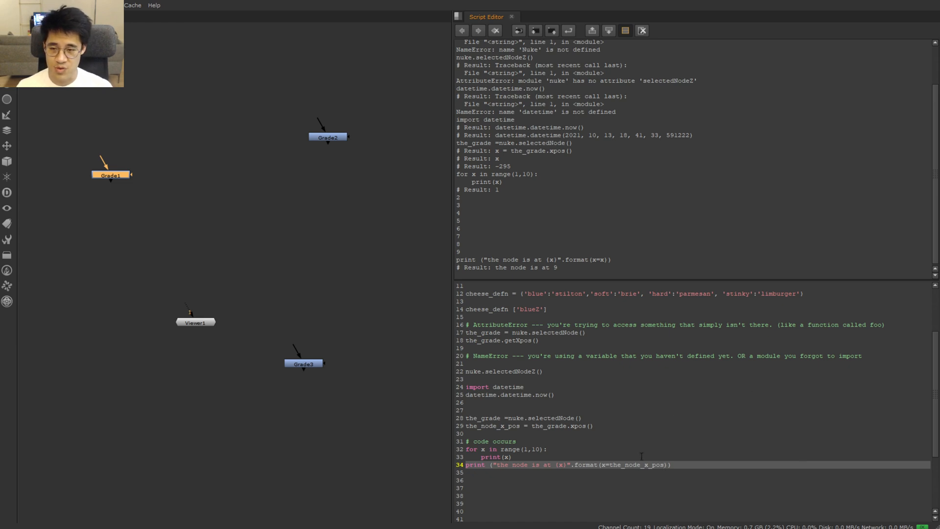
pyautogui.doubleClick(649, 465)
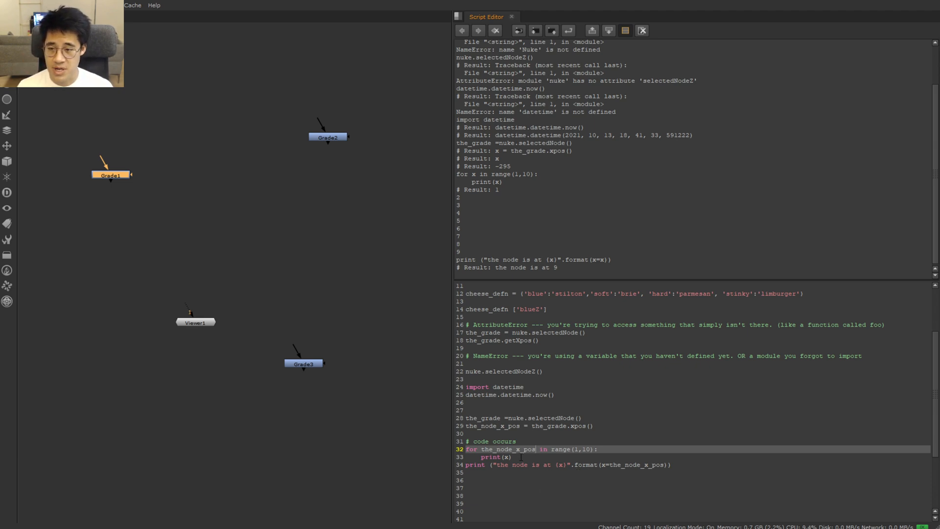
pyautogui.moveTo(465, 442); pyautogui.dragTo(511, 458)
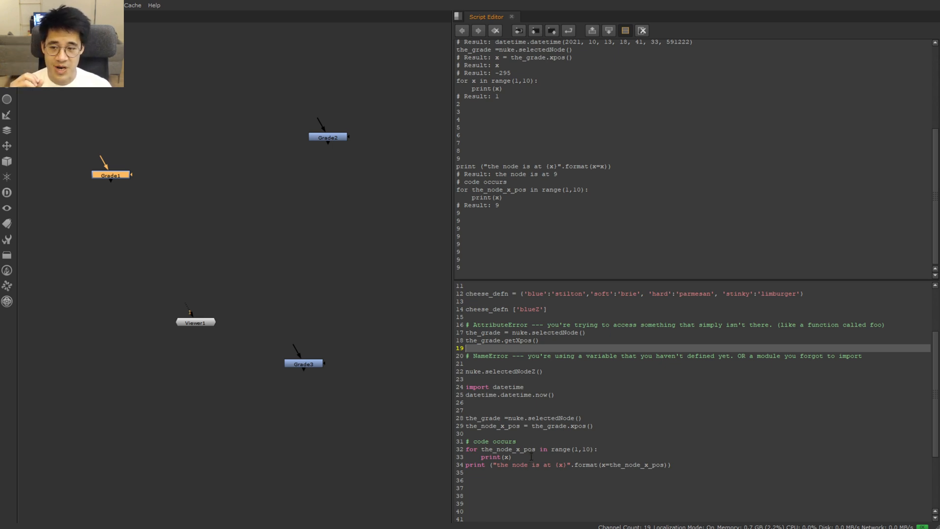
# Write all_the_nodes = nuke.selectedNodes() and a loop printing each node's fullName(), listing Grade and Roto names.
pyautogui.doubleClick(507, 449)
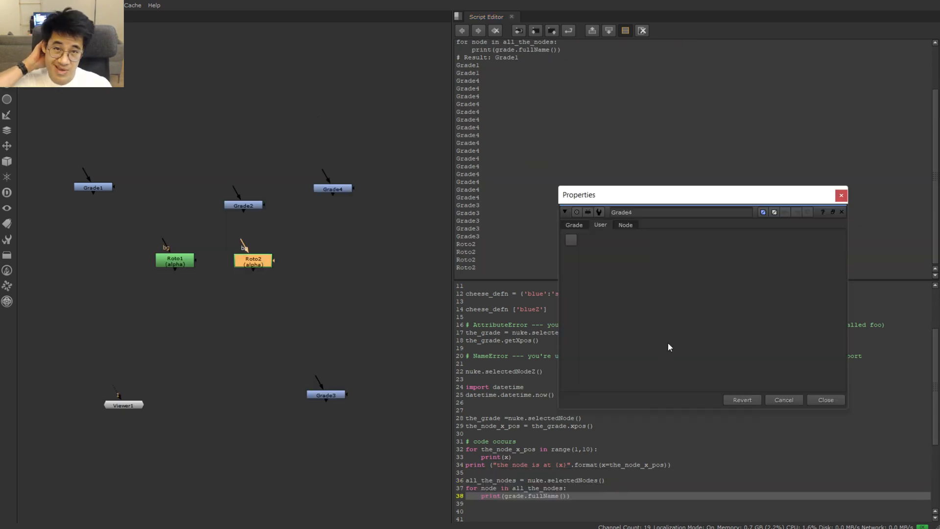
pyautogui.moveTo(680, 353)
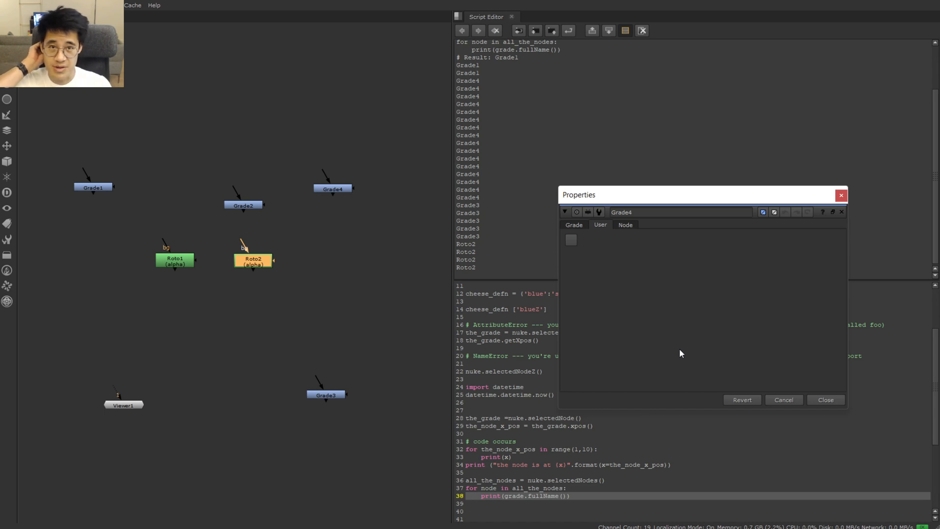
pyautogui.moveTo(686, 355)
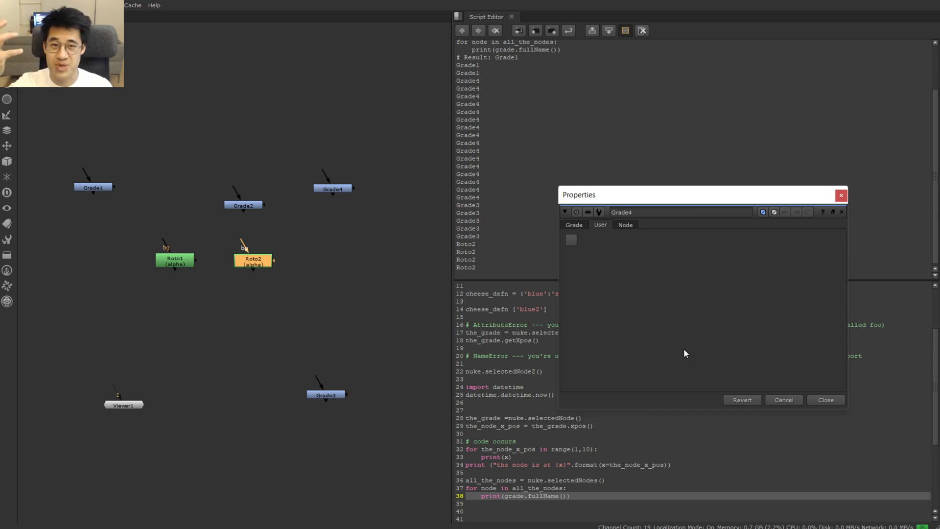
pyautogui.moveTo(688, 328)
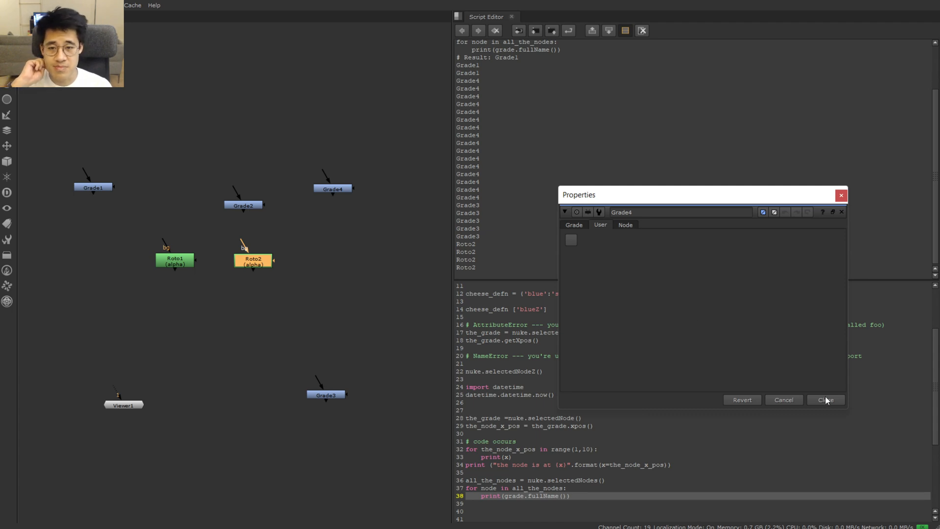
# Close the Grade4 Properties panel.
pyautogui.click(827, 400)
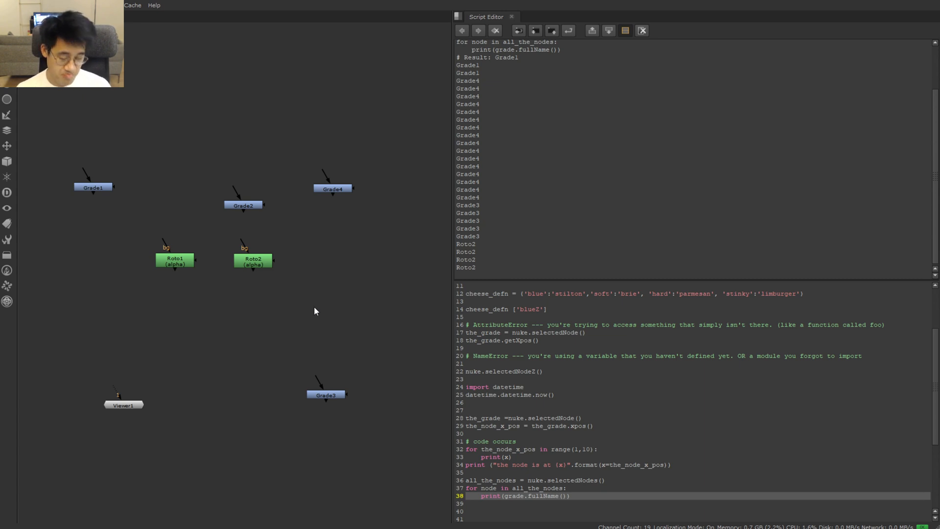
pyautogui.moveTo(331, 312)
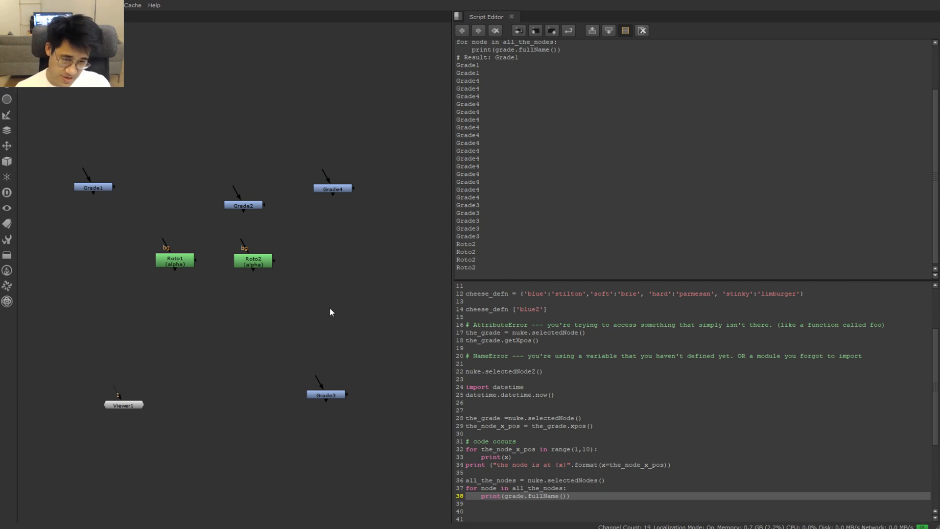